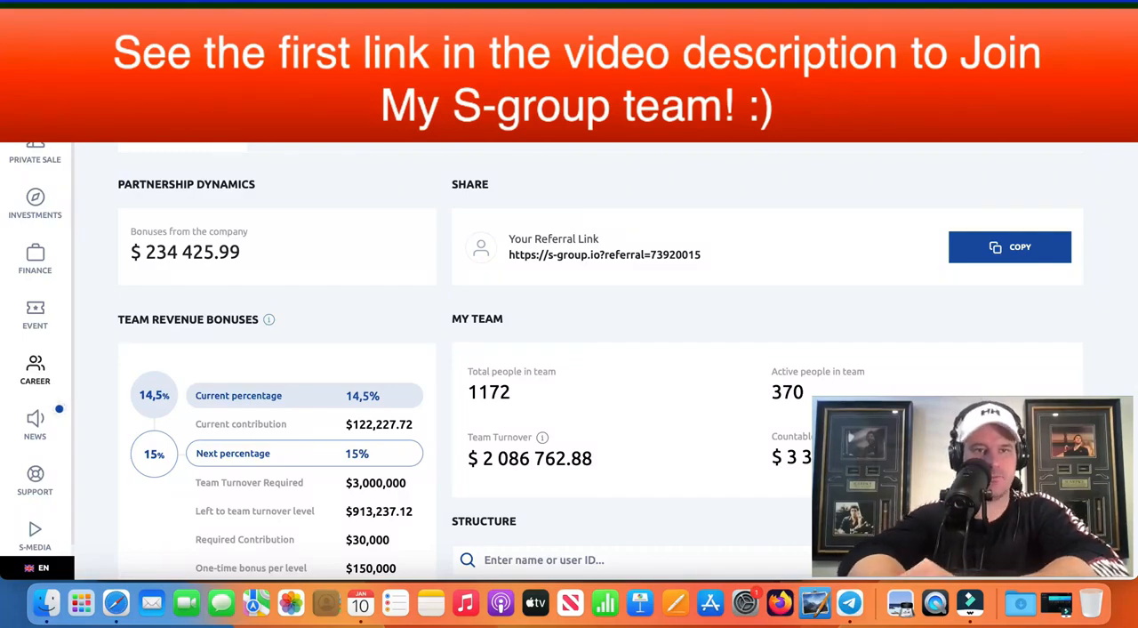
{"action": "mouse_move", "coordinate": [569, 441]}
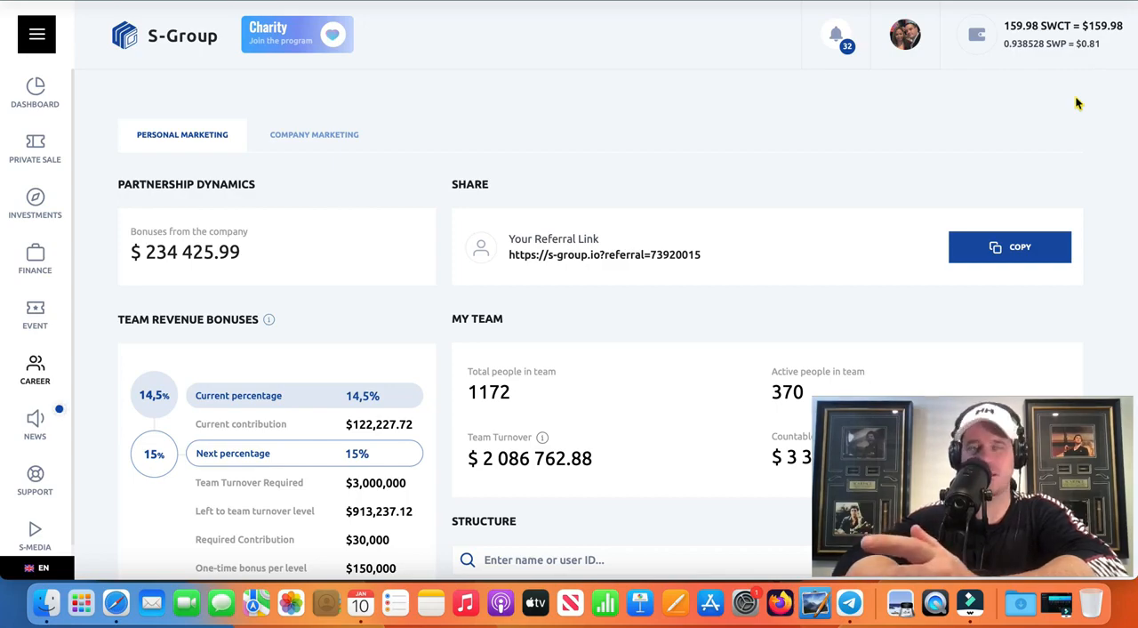
{"action": "mouse_move", "coordinate": [1115, 45]}
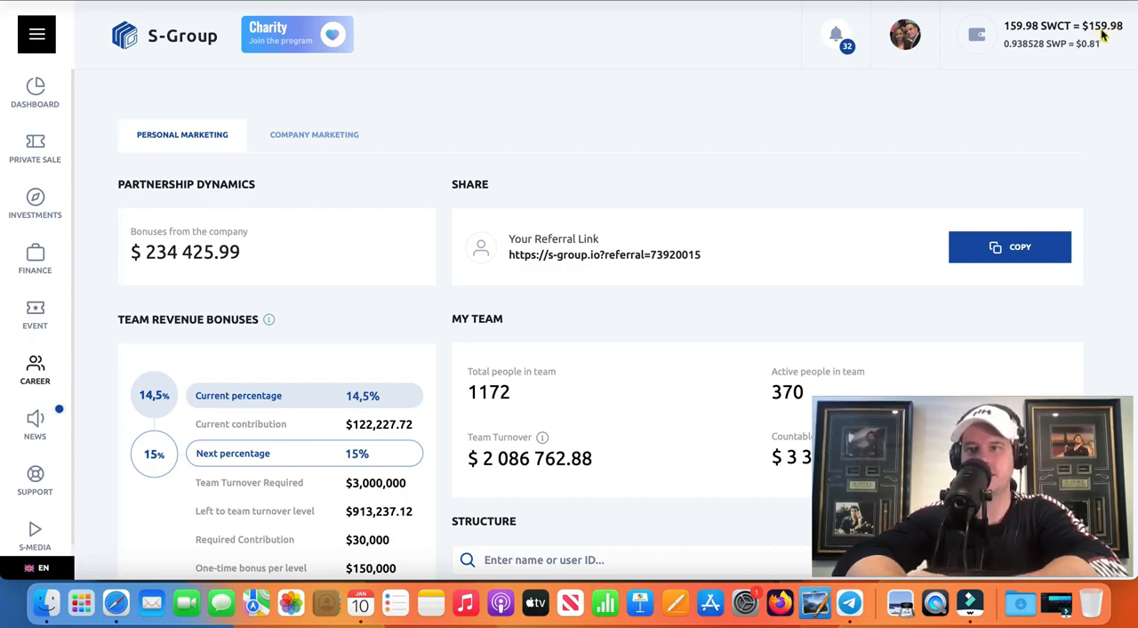
{"action": "mouse_move", "coordinate": [1122, 48]}
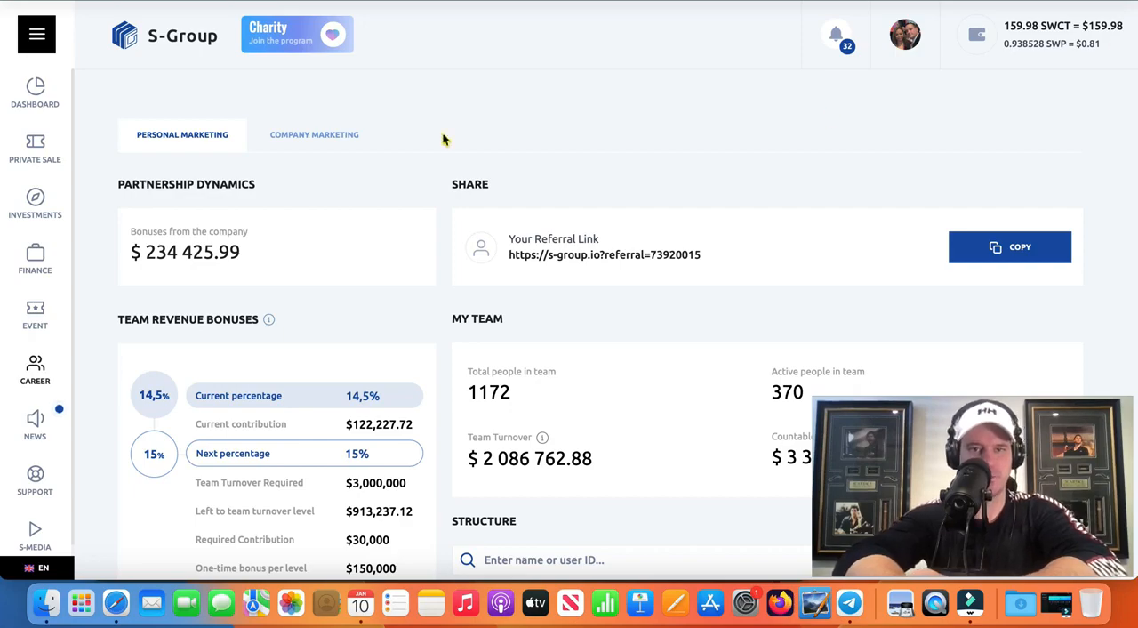
{"action": "mouse_move", "coordinate": [108, 156]}
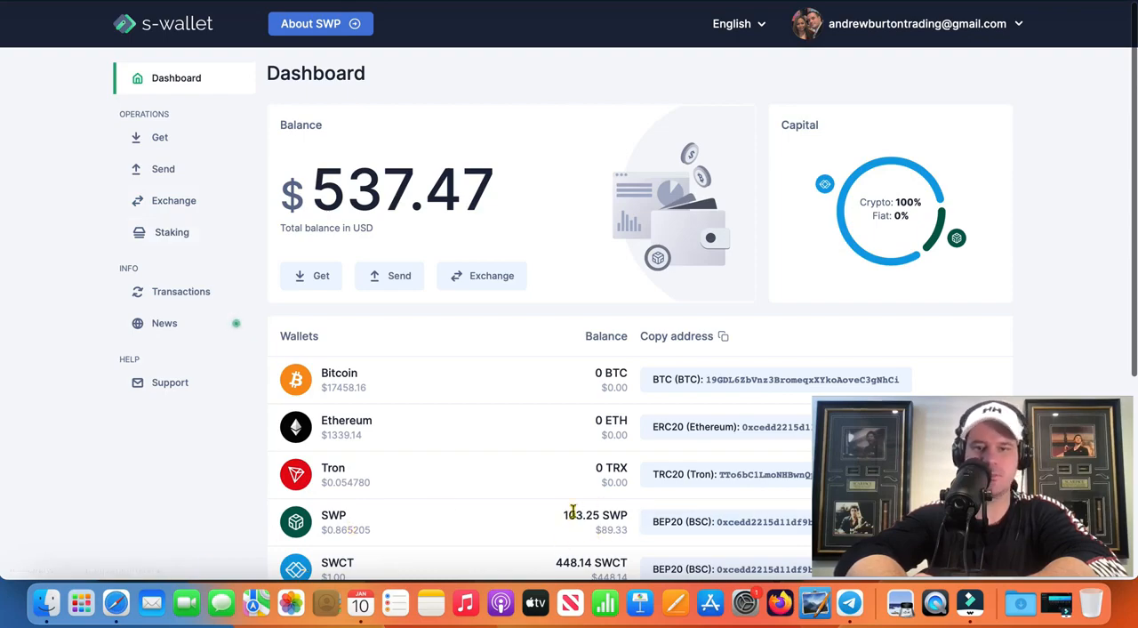
{"action": "mouse_move", "coordinate": [164, 298]}
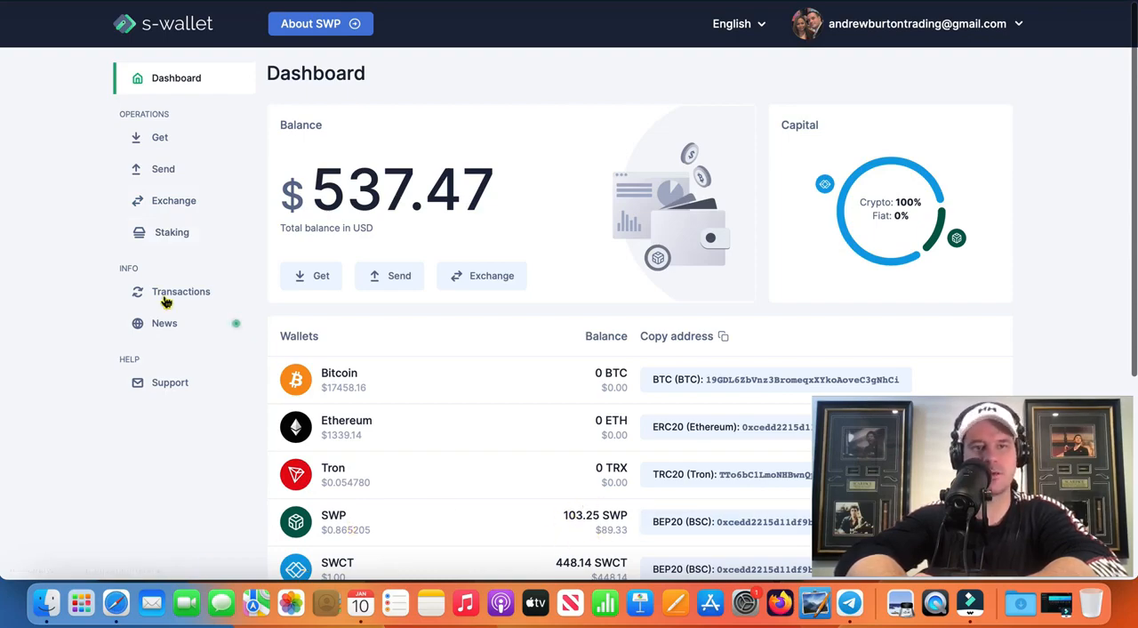
- Set the SWP stake to the 360-day, 70% term with the full 103.25 SWP balance
{"action": "left_click", "coordinate": [172, 232]}
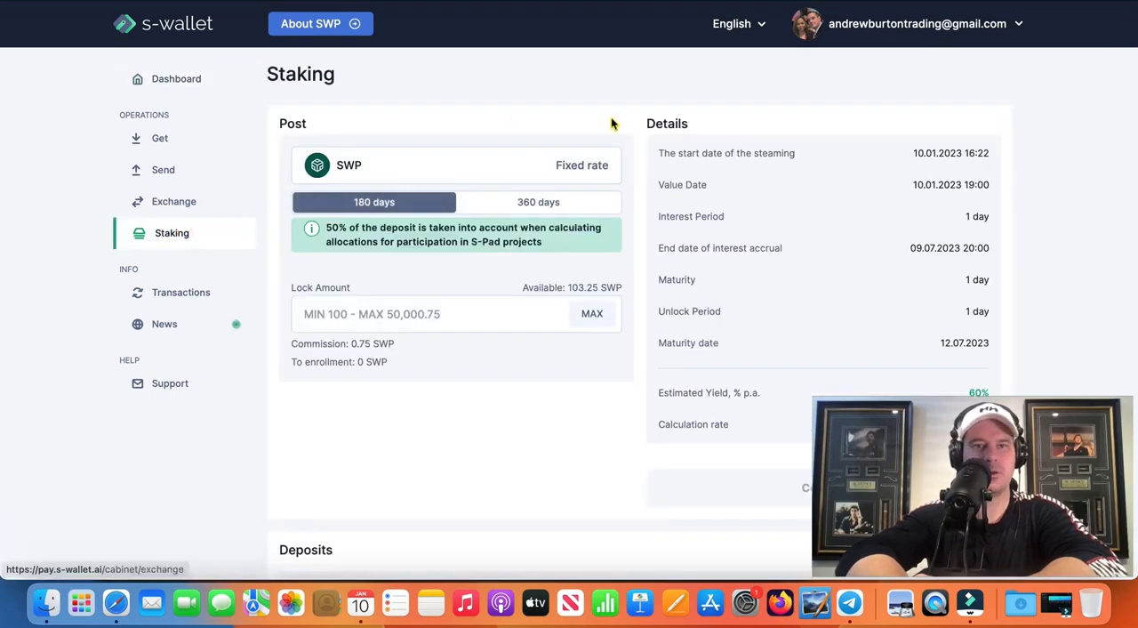
{"action": "left_click", "coordinate": [538, 202]}
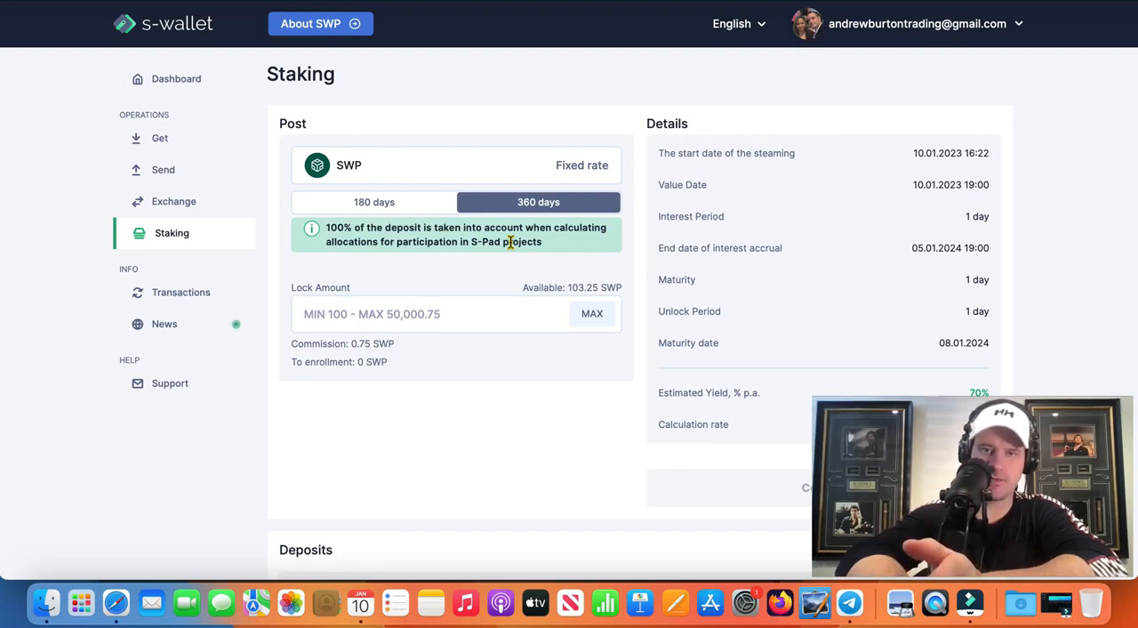
{"action": "mouse_move", "coordinate": [499, 296]}
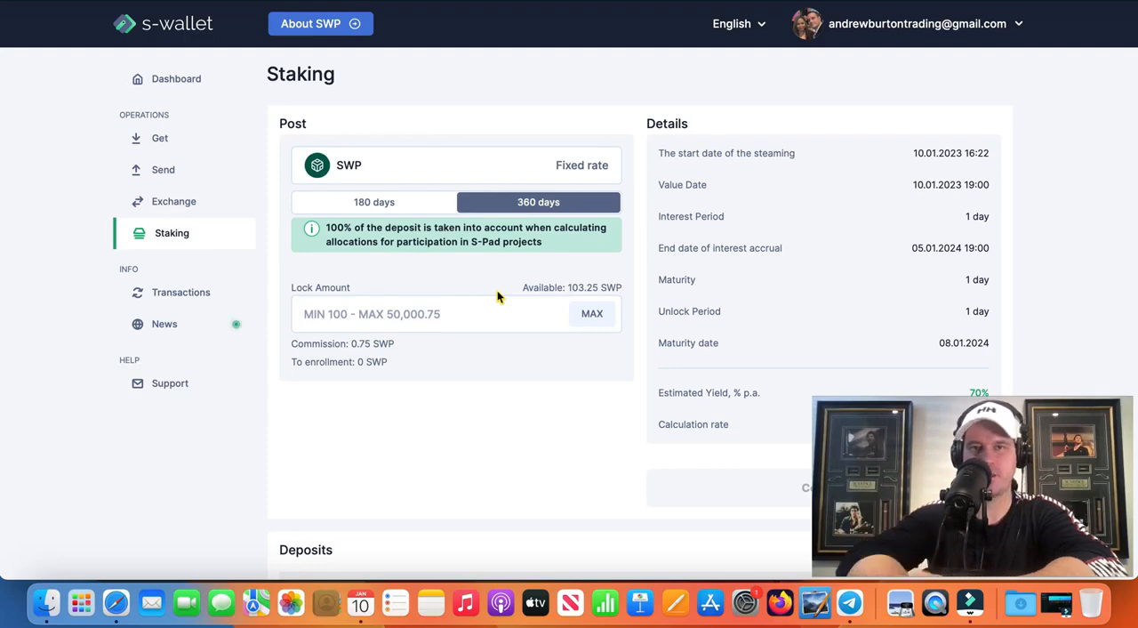
{"action": "mouse_move", "coordinate": [518, 280]}
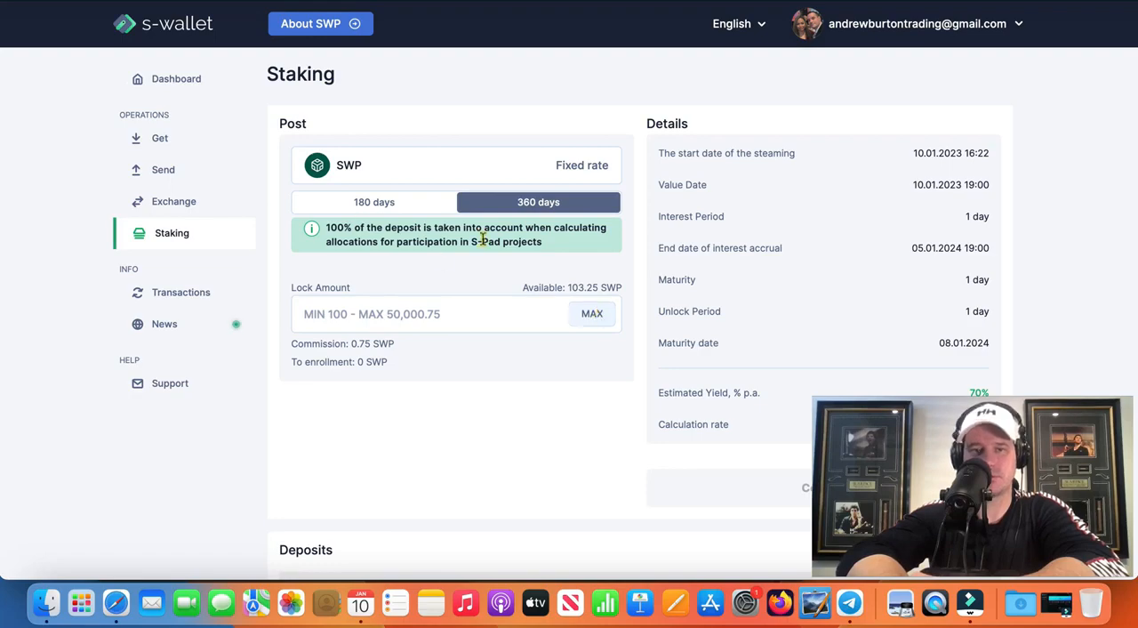
{"action": "scroll", "scroll_direction": "down", "scroll_amount": 3}
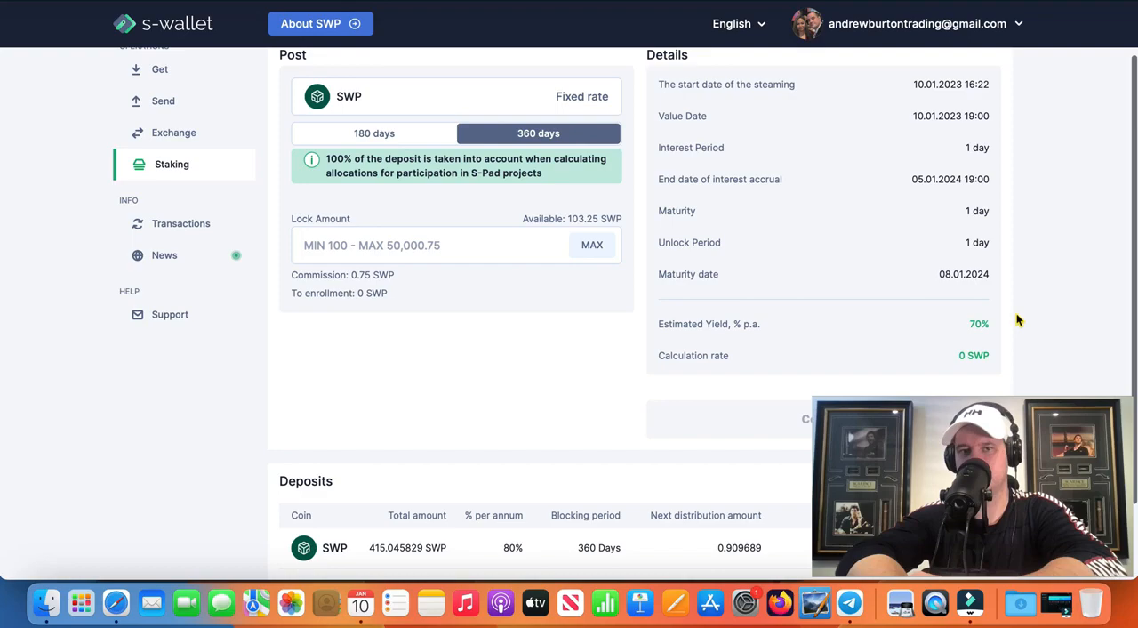
{"action": "mouse_move", "coordinate": [980, 327]}
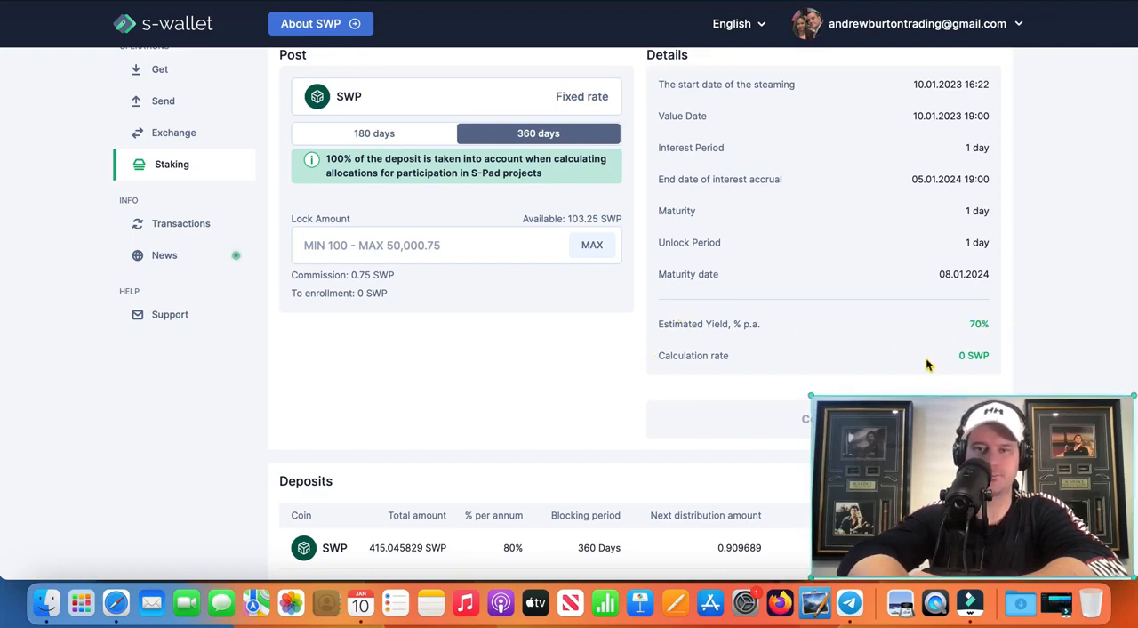
{"action": "left_click", "coordinate": [592, 244]}
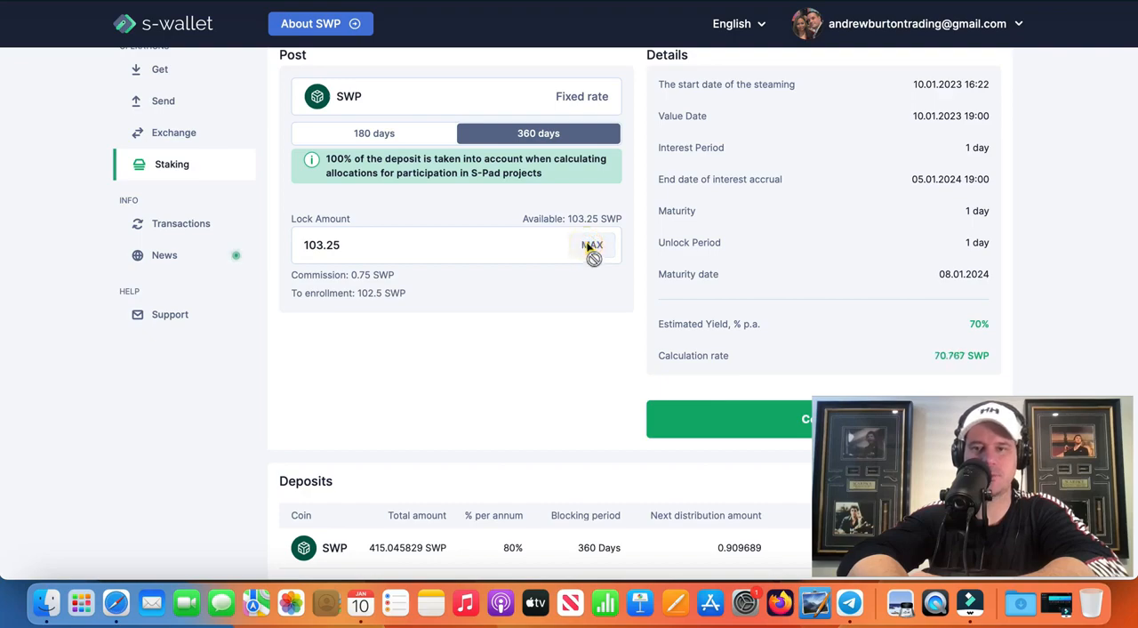
{"action": "scroll", "scroll_direction": "down", "scroll_amount": 3}
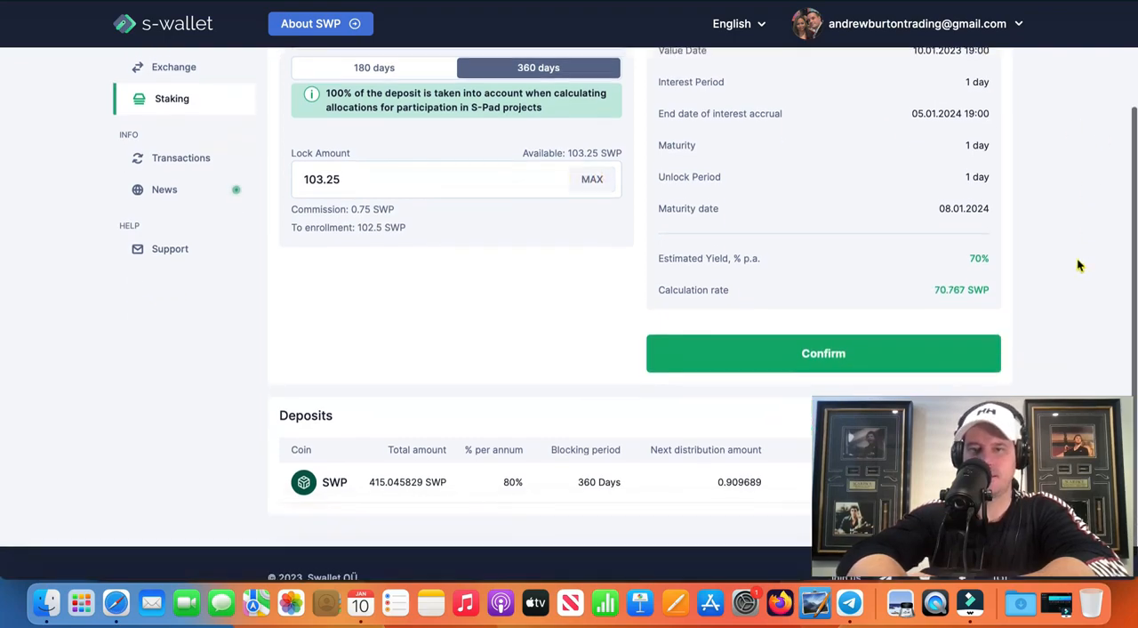
{"action": "left_click", "coordinate": [824, 353]}
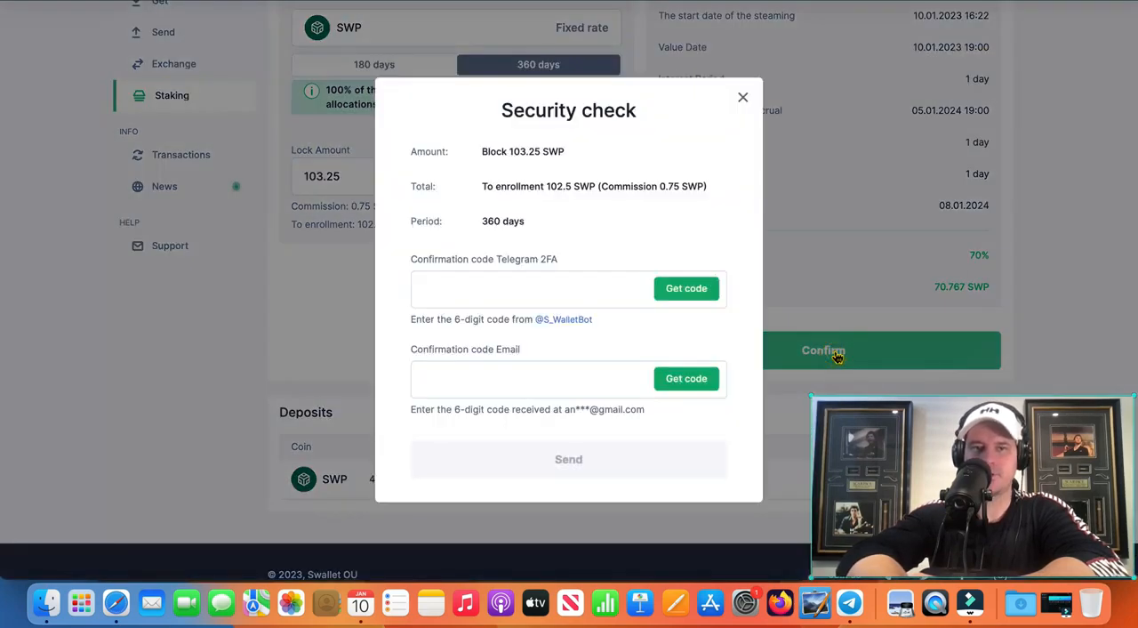
{"action": "left_click", "coordinate": [686, 288]}
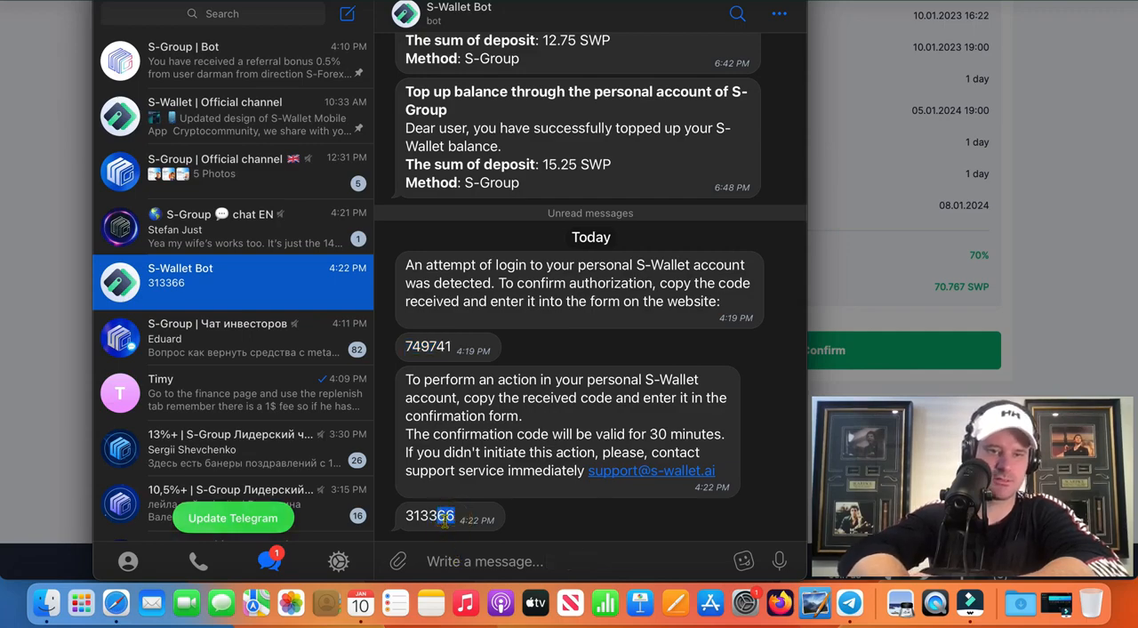
{"action": "double_click", "coordinate": [428, 516]}
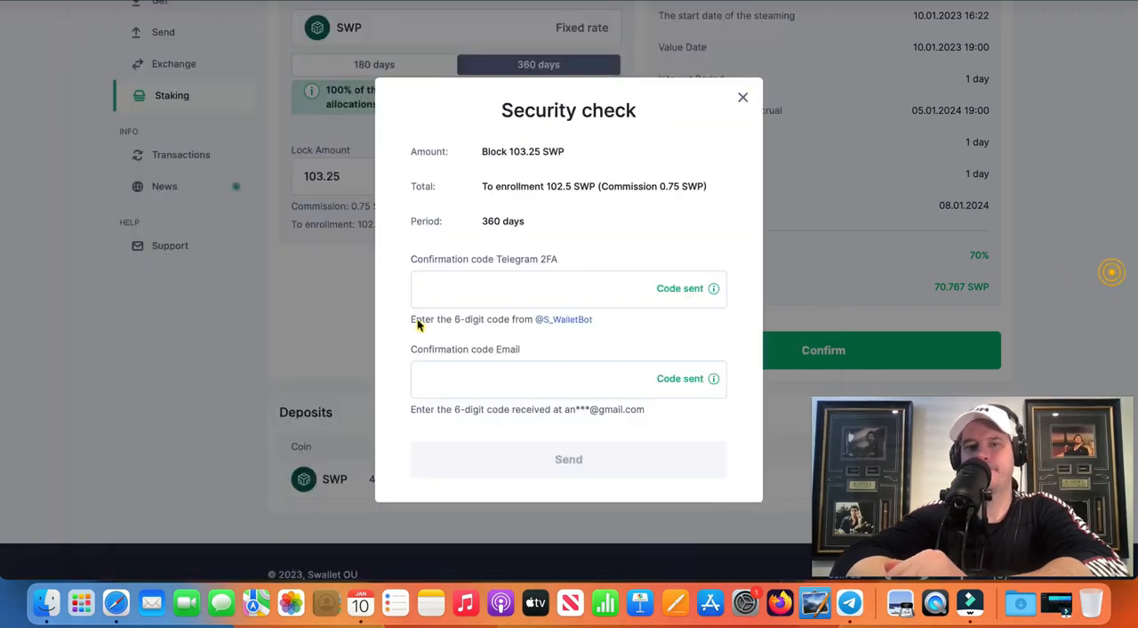
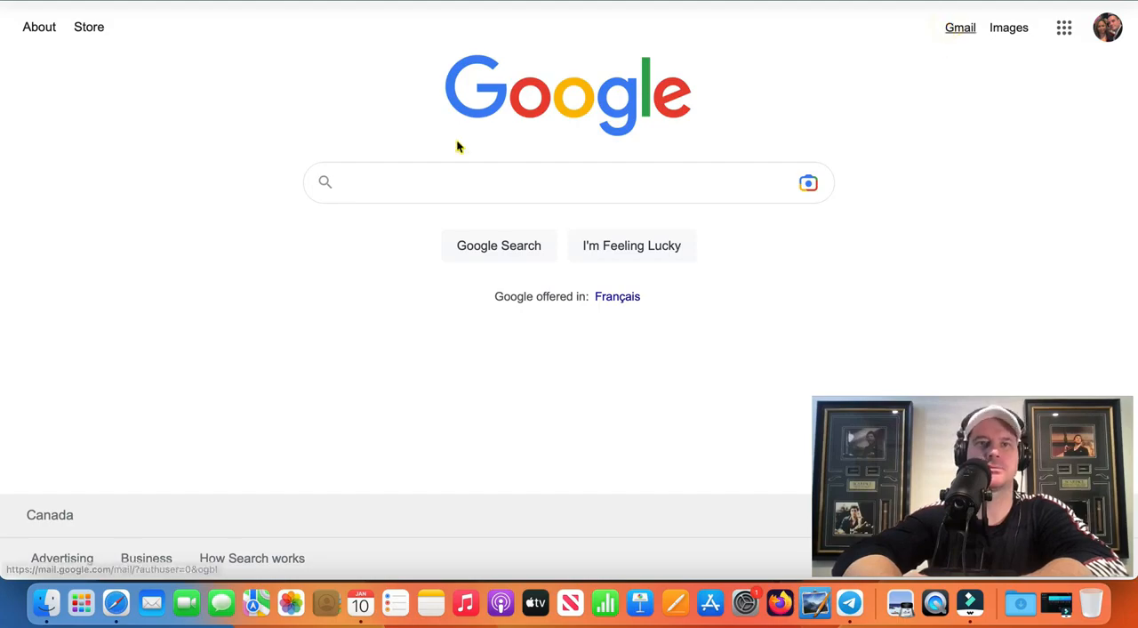
- Get the emailed code from Gmail and submit both codes to place the stake
{"action": "left_click", "coordinate": [959, 27]}
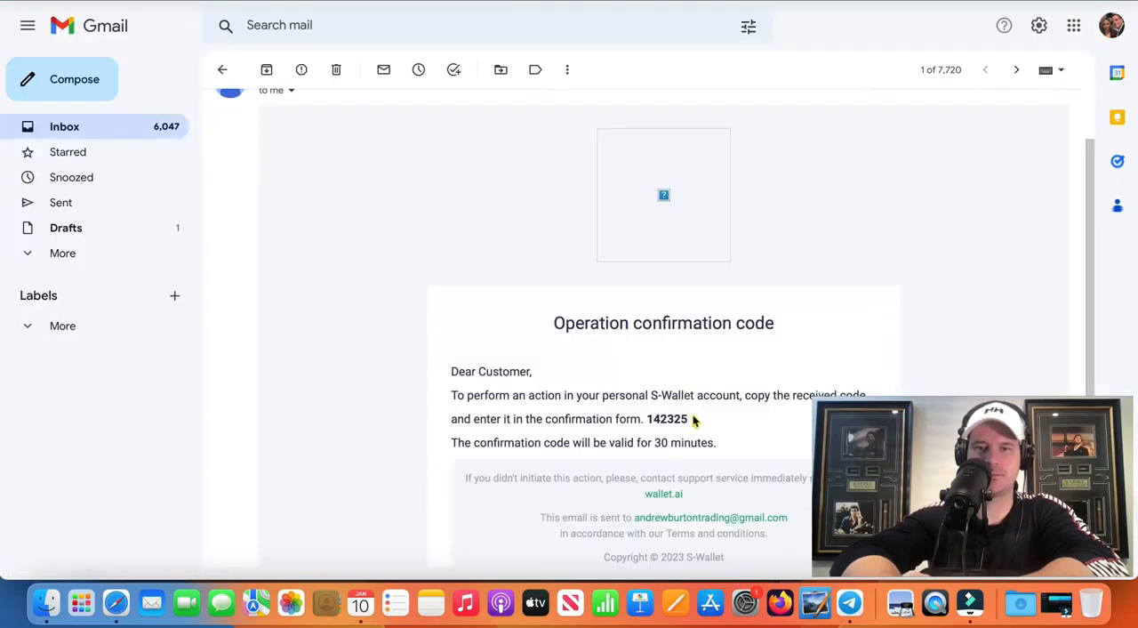
{"action": "scroll", "scroll_direction": "down", "scroll_amount": 3}
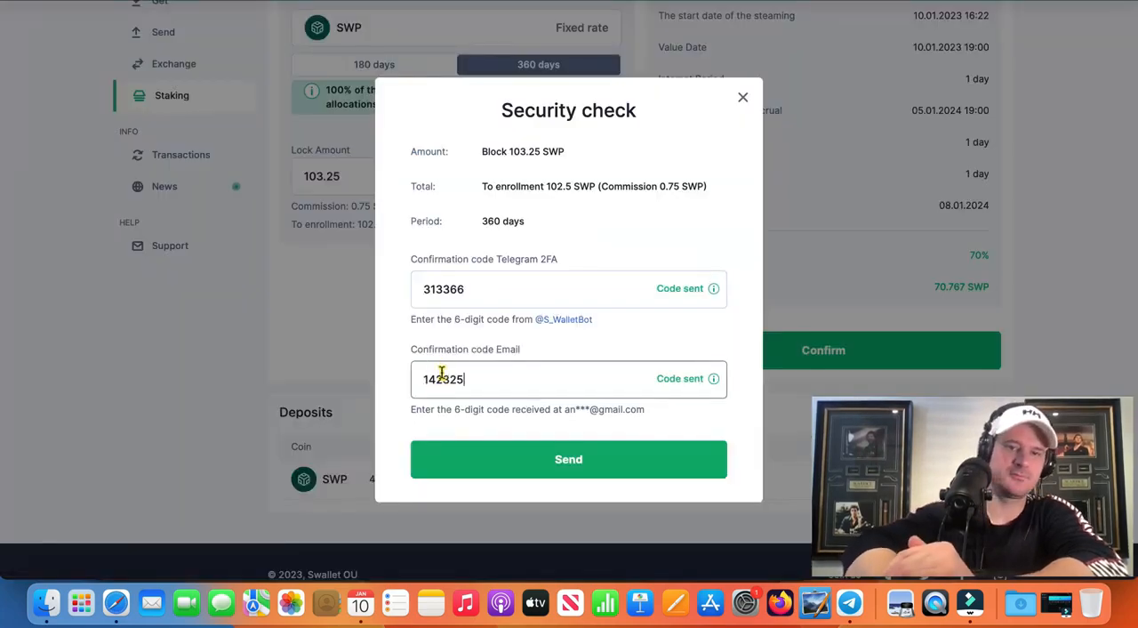
{"action": "left_click", "coordinate": [569, 459]}
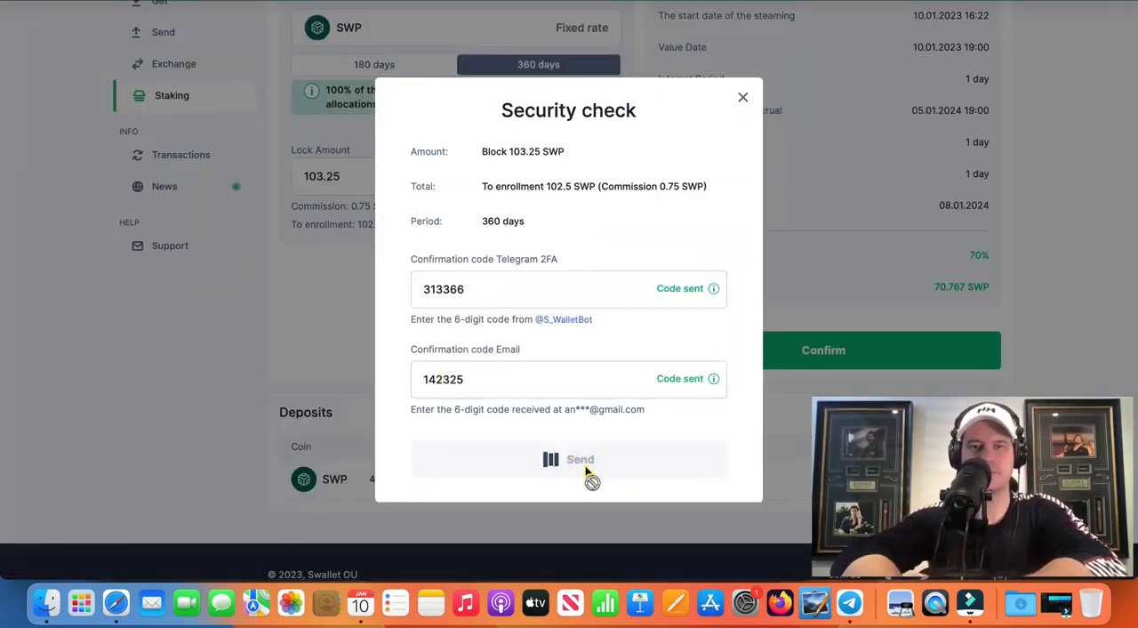
{"action": "left_click", "coordinate": [569, 460]}
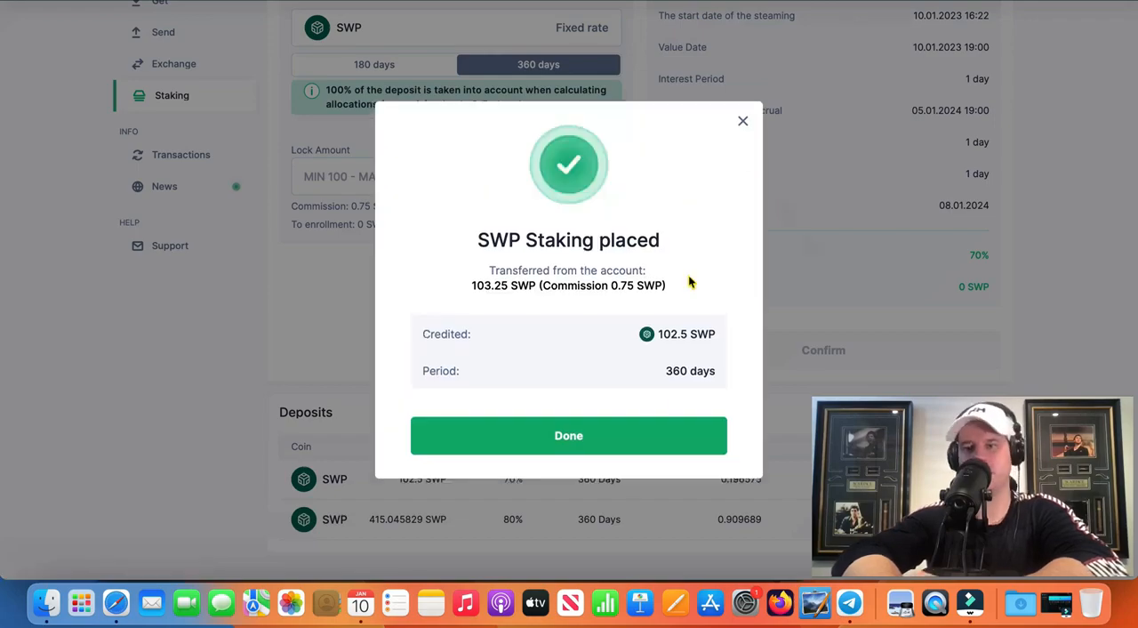
{"action": "mouse_move", "coordinate": [1003, 117]}
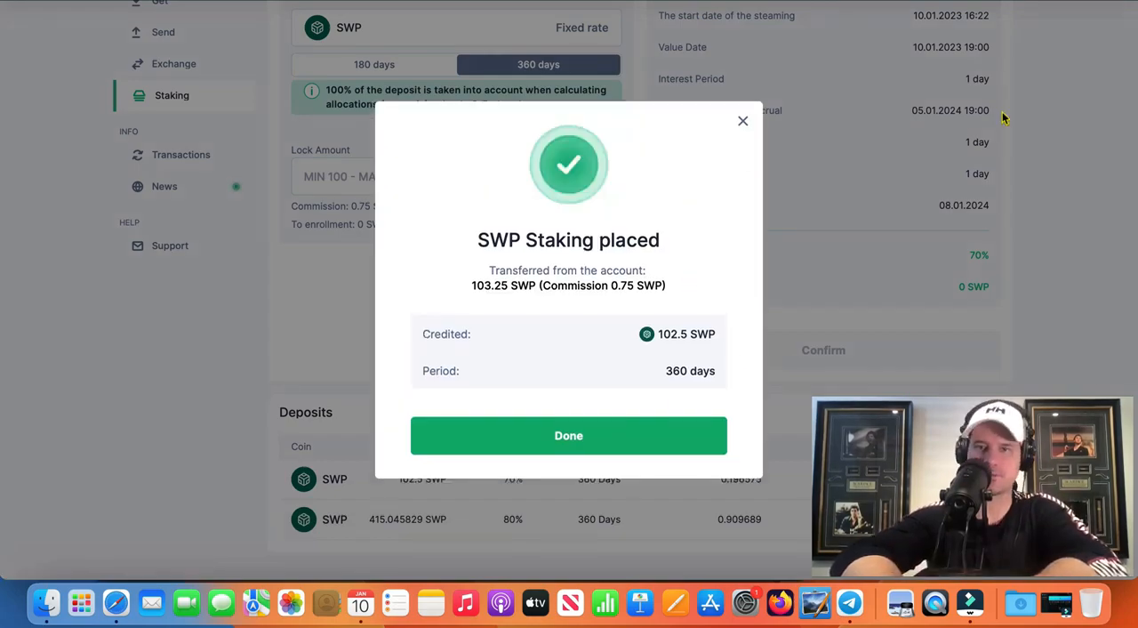
- Dismiss the success message, review the new 102.5 SWP deposit, and preview the 180-day term
{"action": "left_click", "coordinate": [569, 434]}
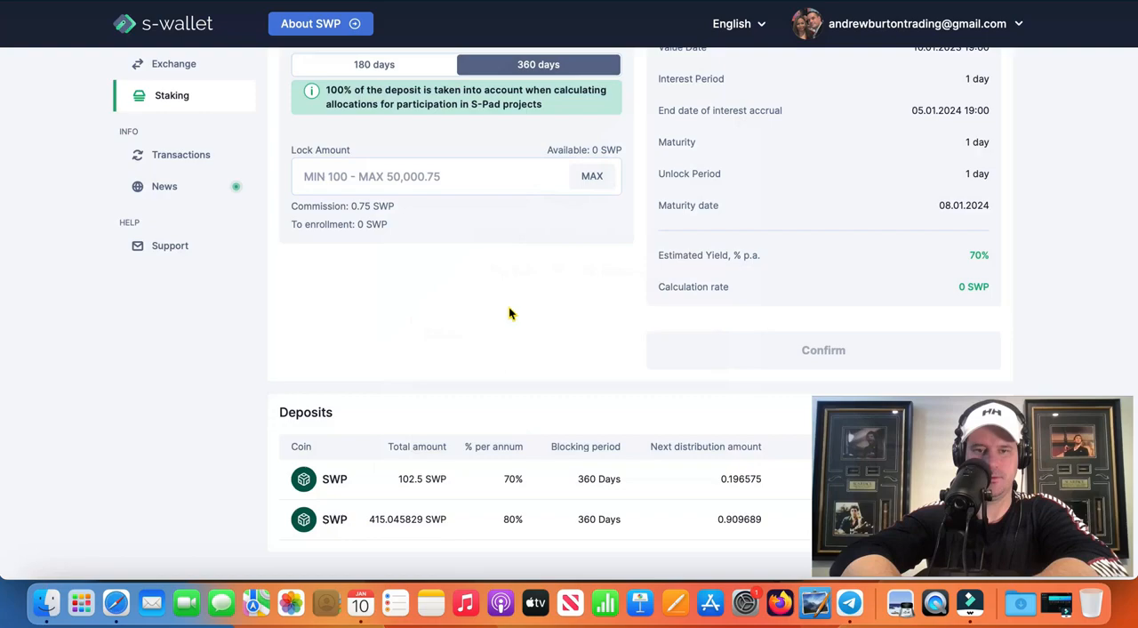
{"action": "scroll", "scroll_direction": "down", "scroll_amount": 3}
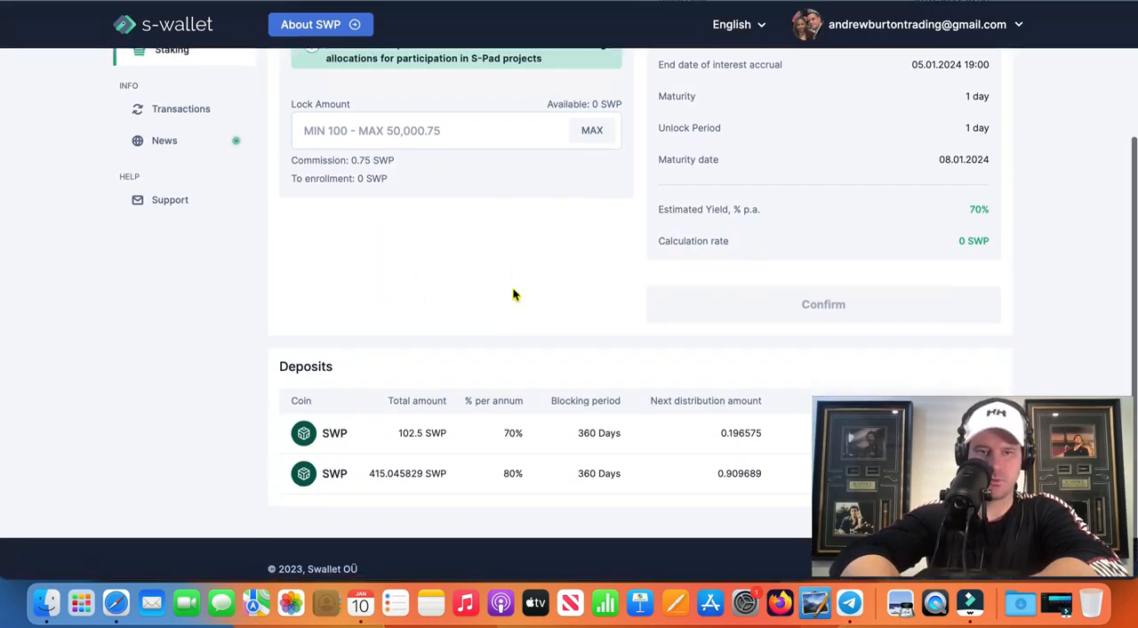
{"action": "scroll", "scroll_direction": "down", "scroll_amount": 3}
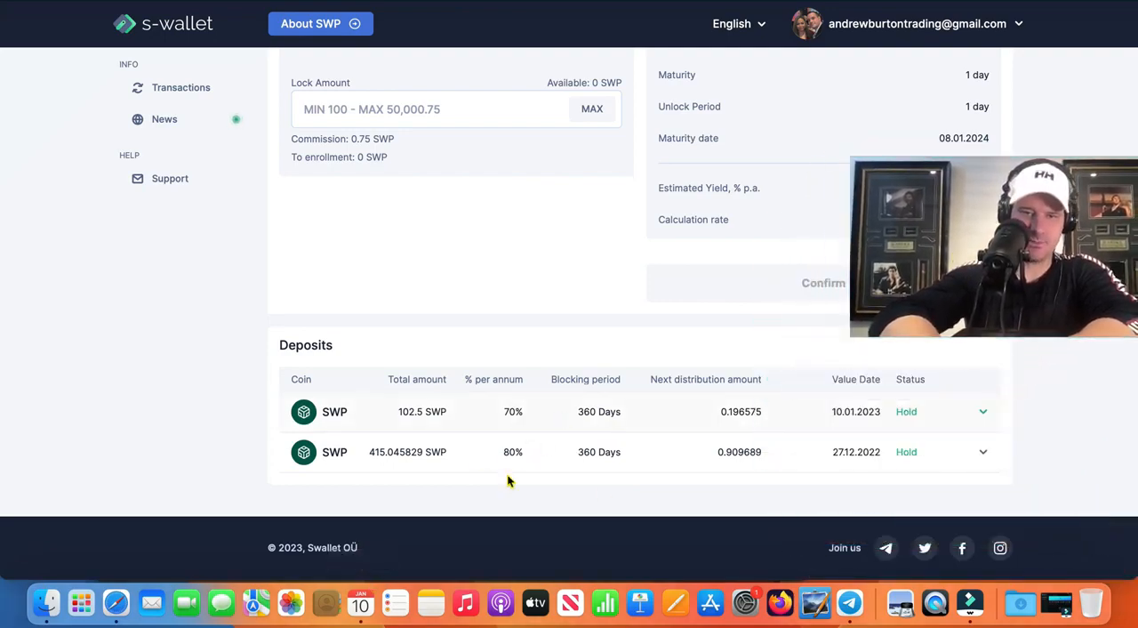
{"action": "mouse_move", "coordinate": [553, 452]}
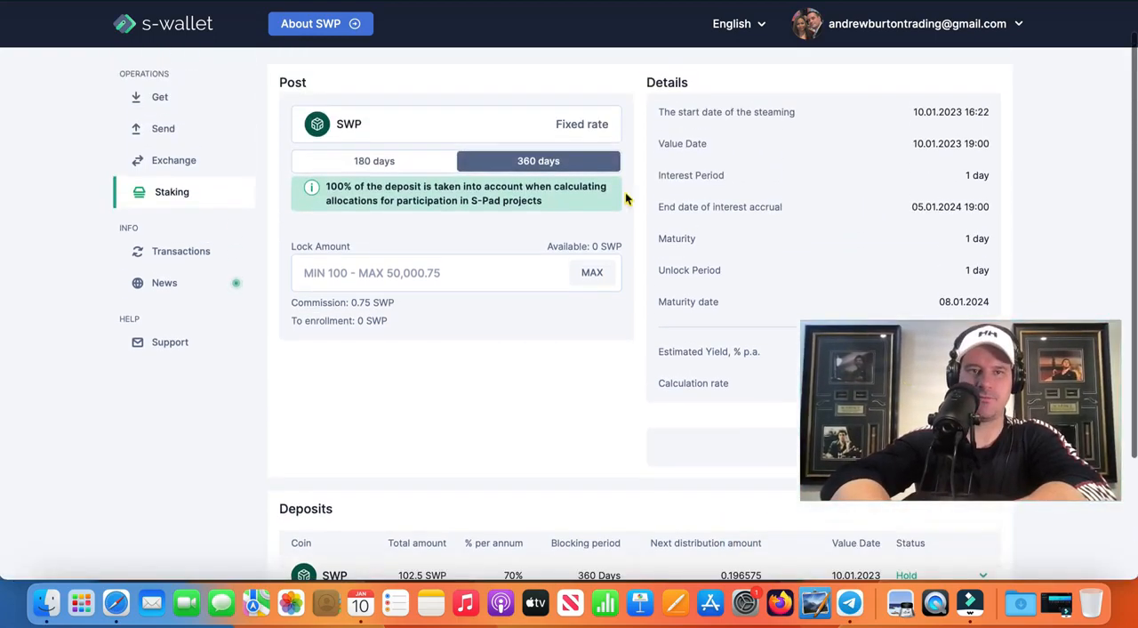
{"action": "left_click", "coordinate": [373, 166]}
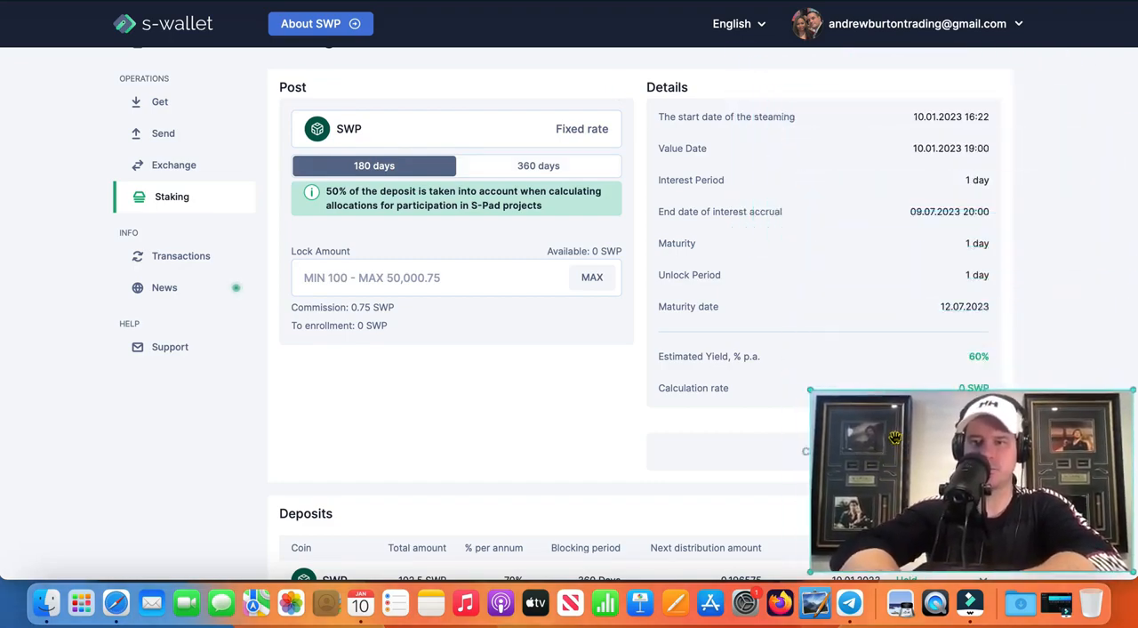
{"action": "scroll", "scroll_direction": "down", "scroll_amount": 3}
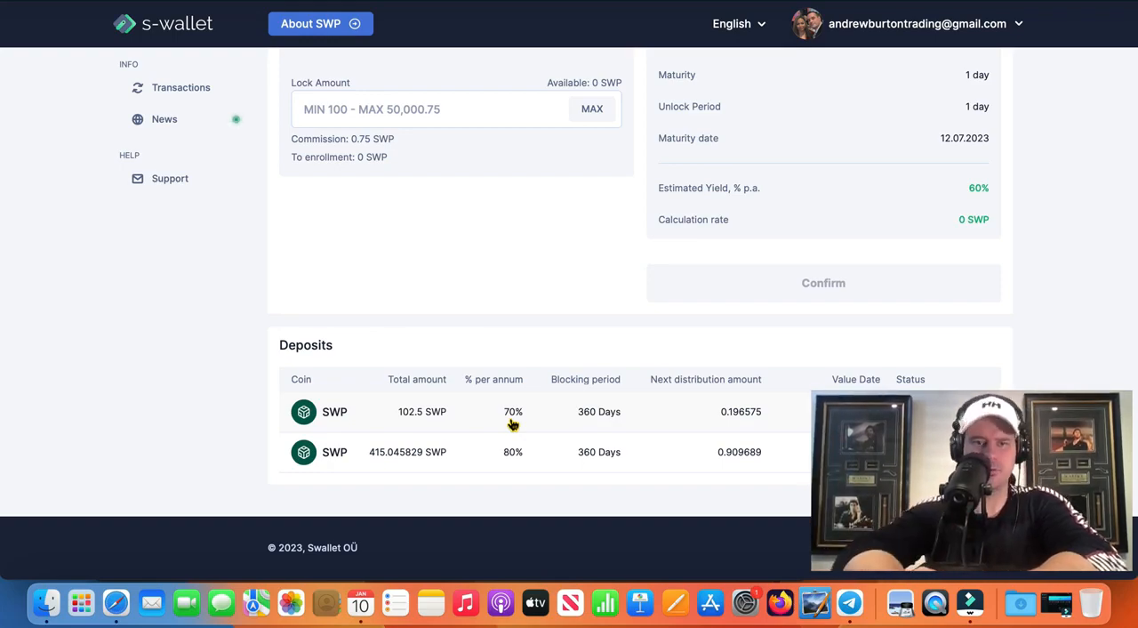
{"action": "mouse_move", "coordinate": [540, 417]}
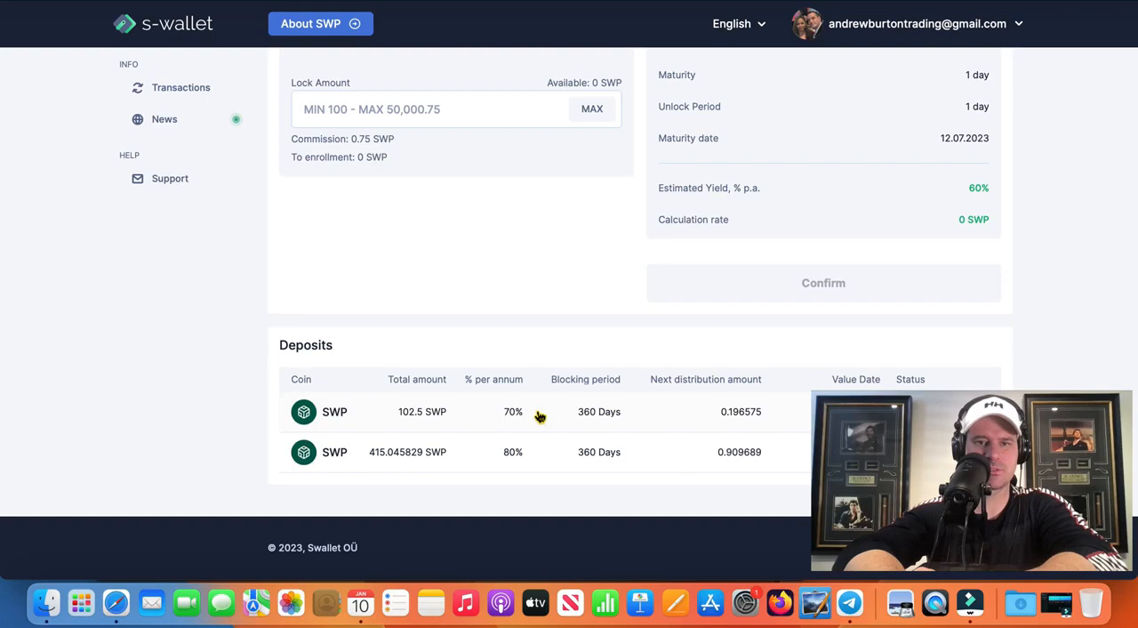
{"action": "mouse_move", "coordinate": [284, 284]}
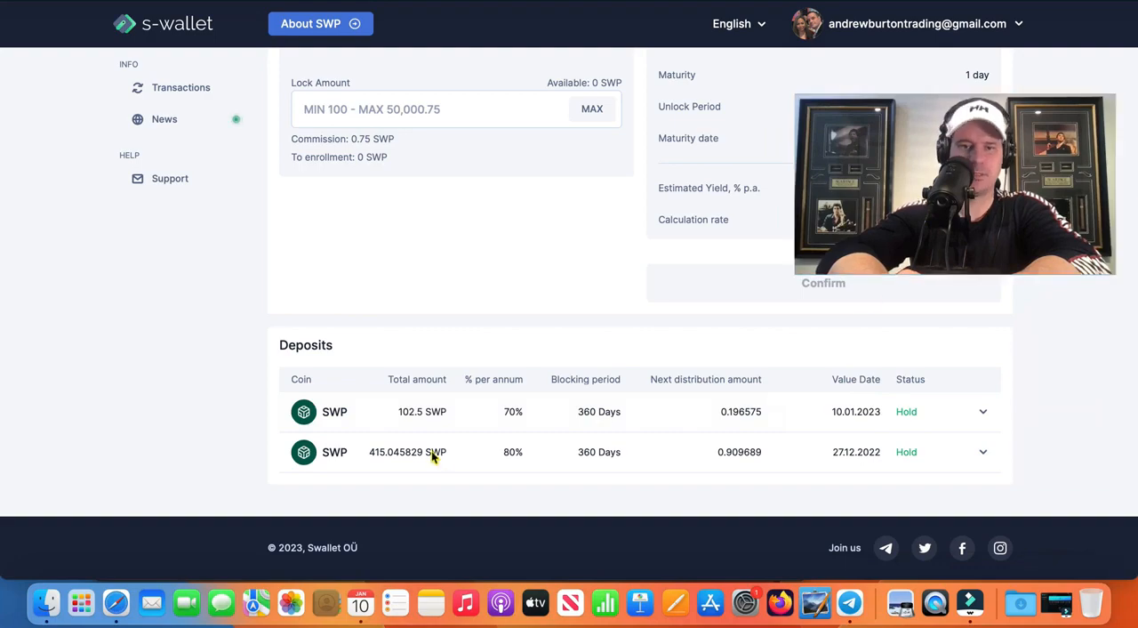
{"action": "mouse_move", "coordinate": [376, 459]}
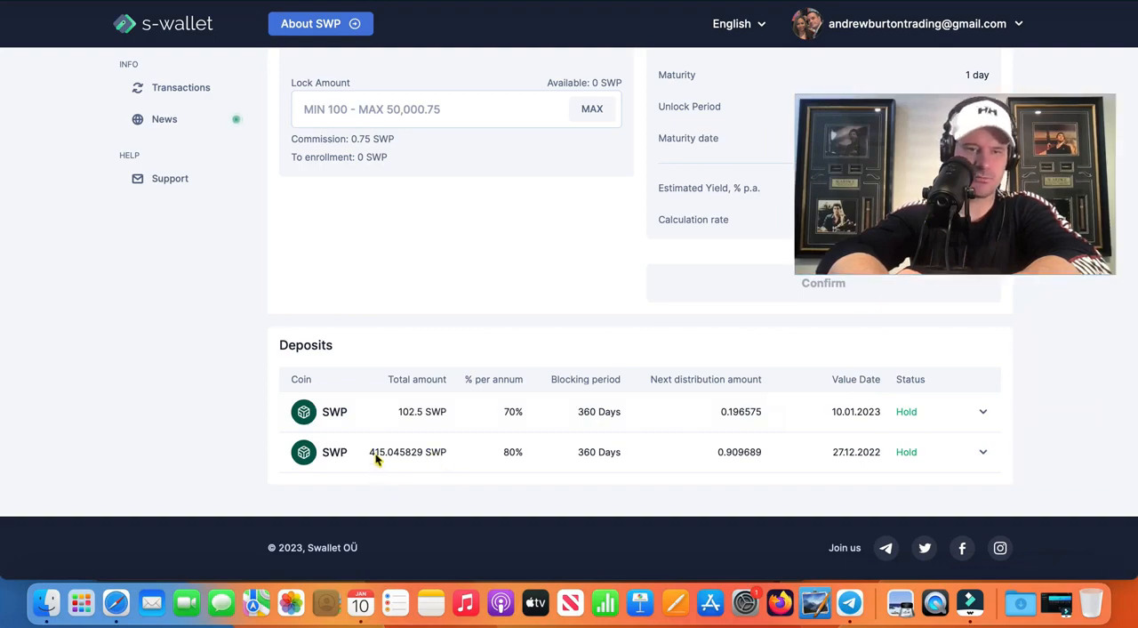
{"action": "mouse_move", "coordinate": [411, 421]}
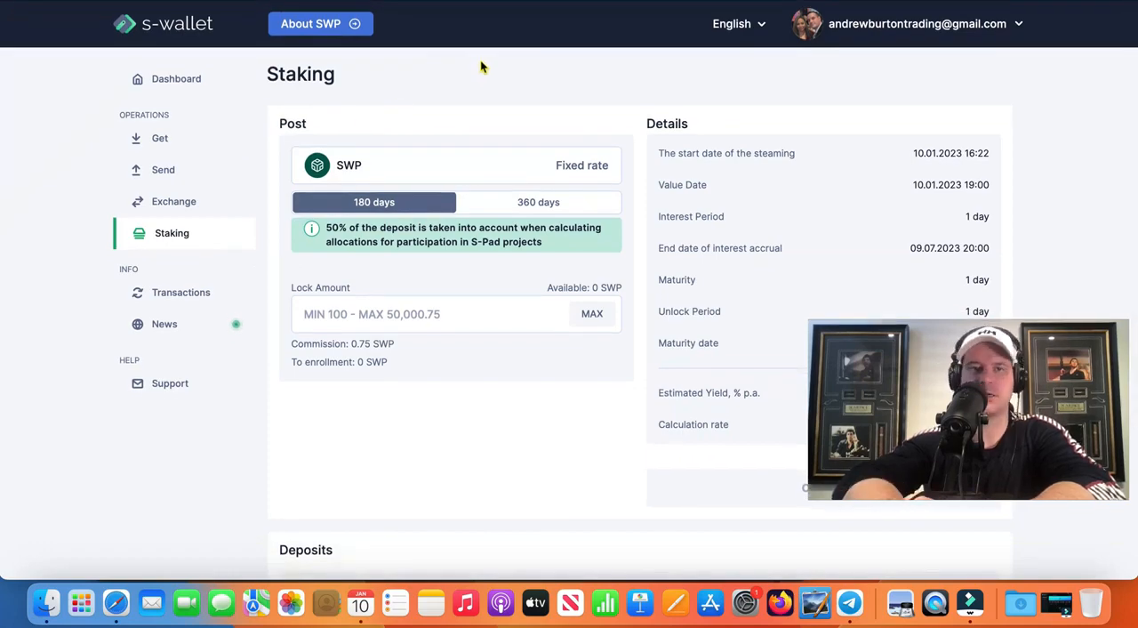
{"action": "mouse_move", "coordinate": [351, 153]}
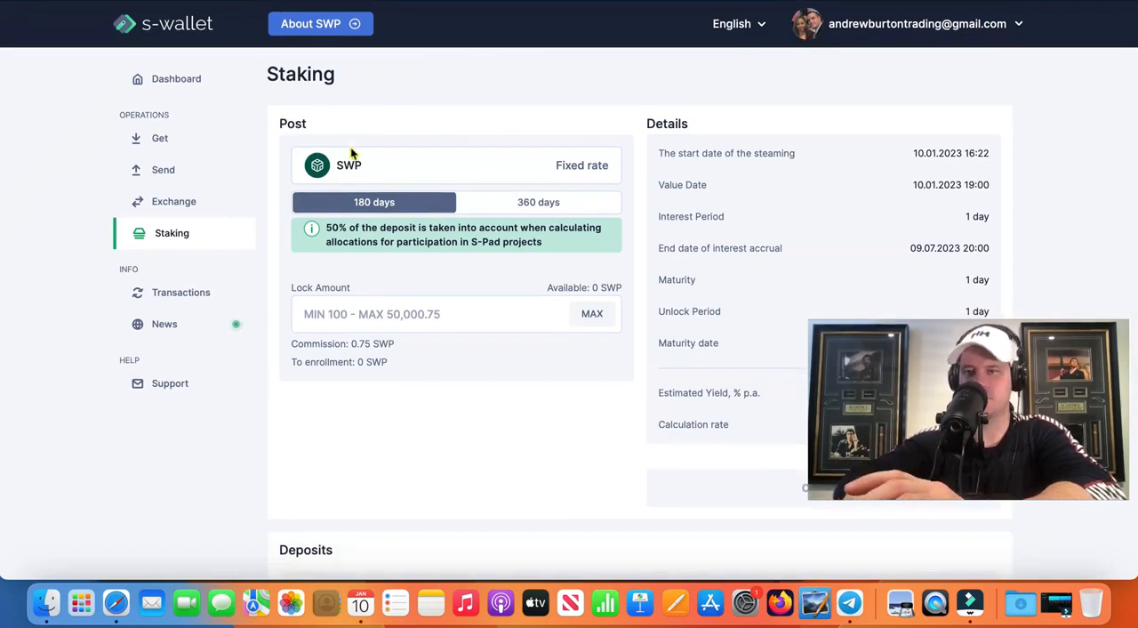
{"action": "mouse_move", "coordinate": [504, 80]}
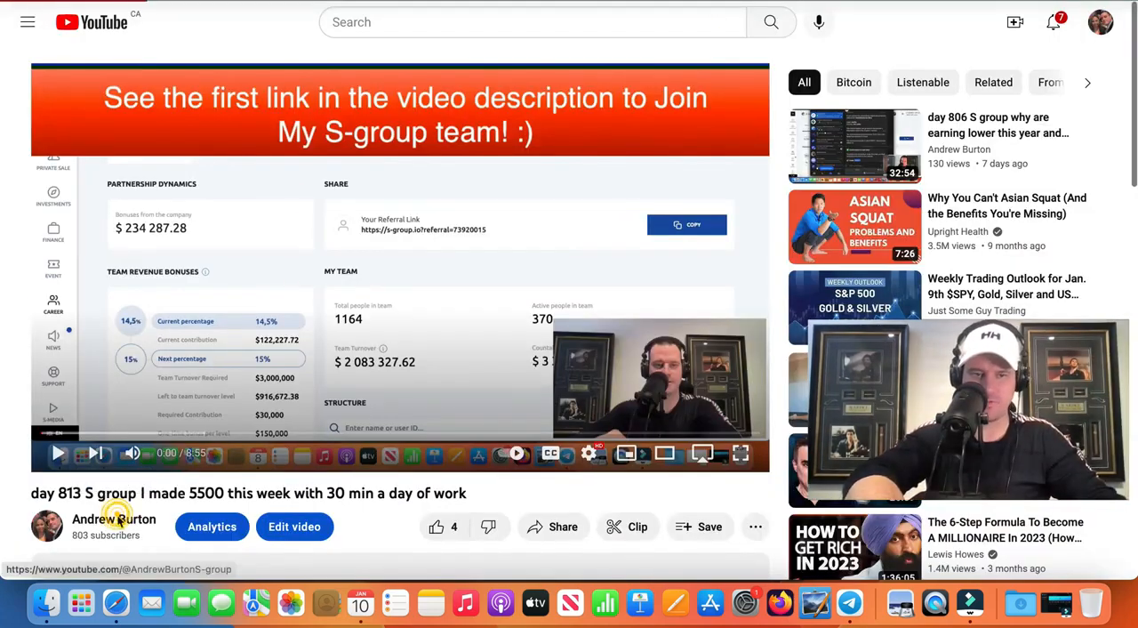
{"action": "left_click", "coordinate": [101, 519]}
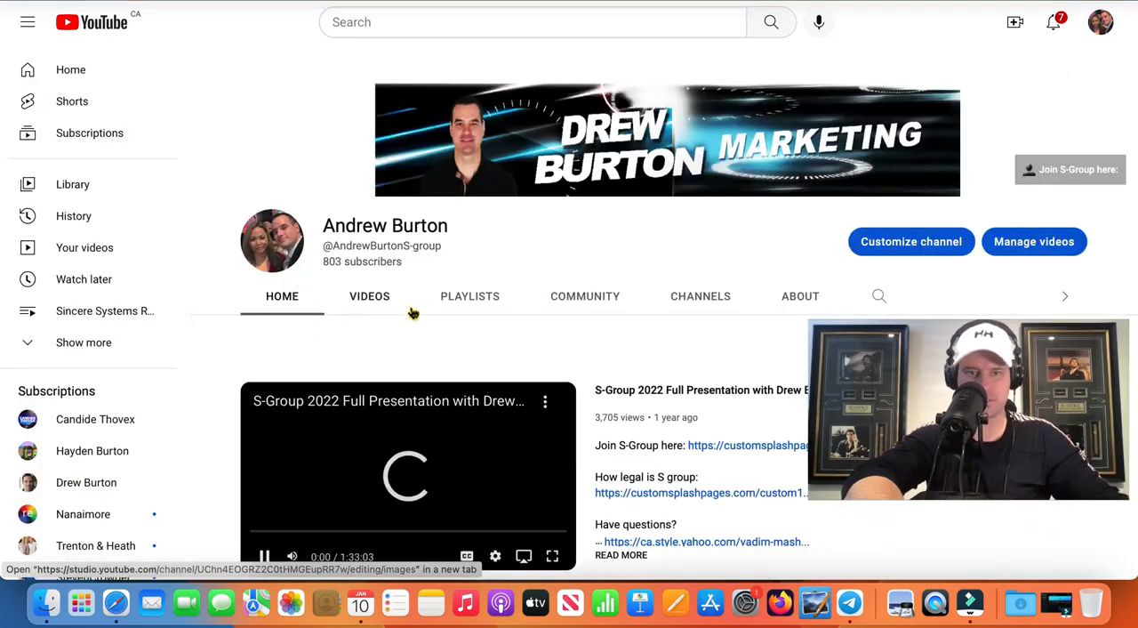
{"action": "left_click", "coordinate": [369, 296]}
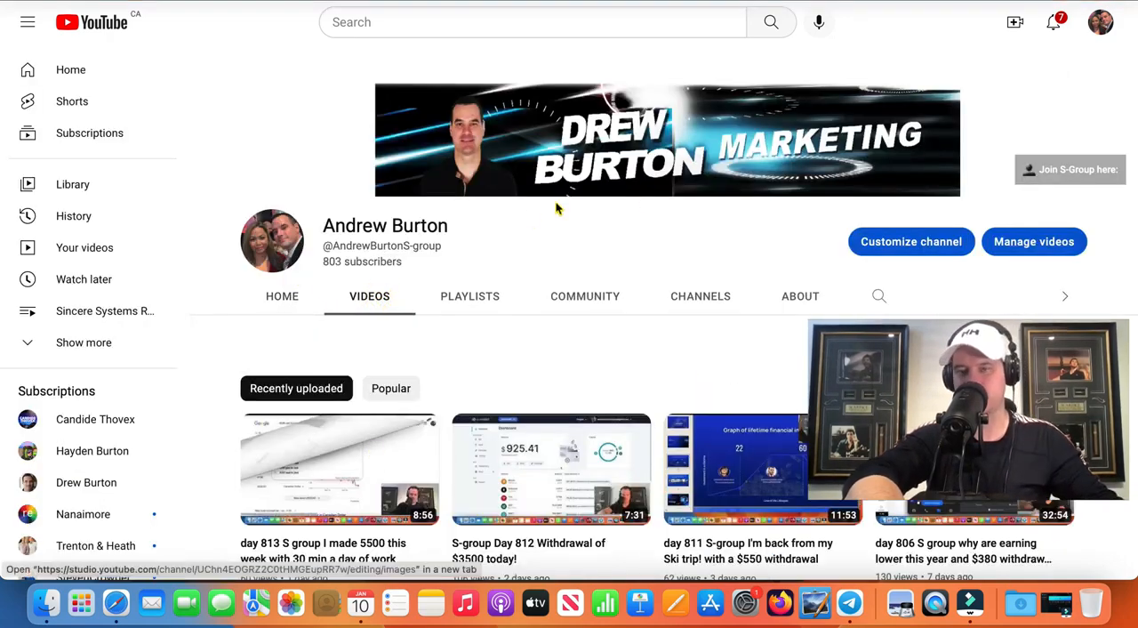
{"action": "scroll", "scroll_direction": "down", "scroll_amount": 3}
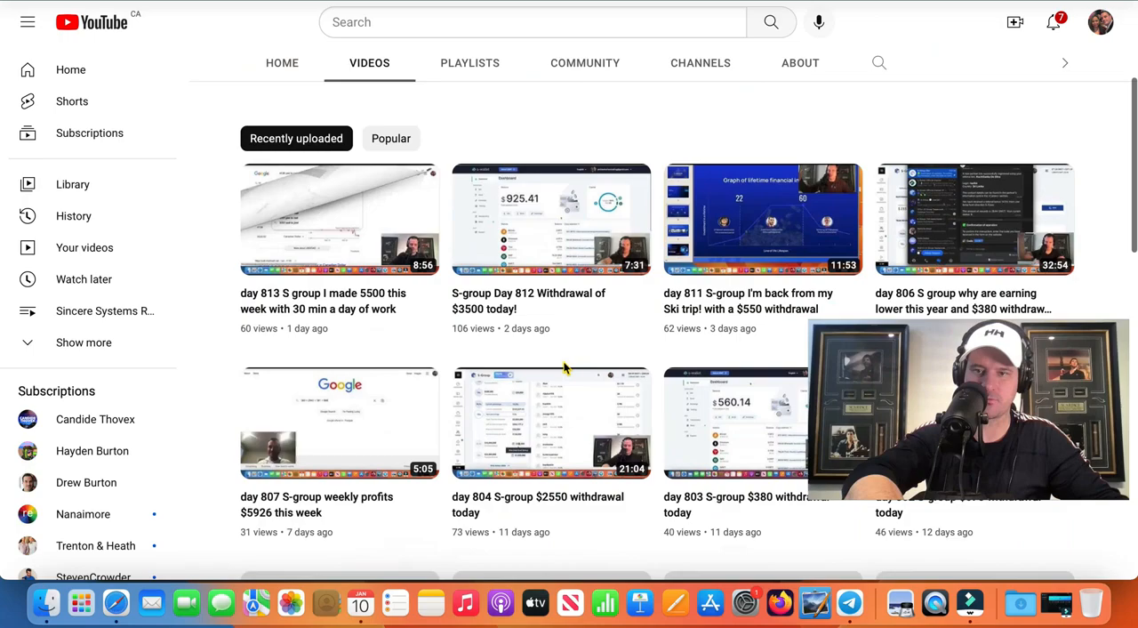
{"action": "scroll", "scroll_direction": "down", "scroll_amount": 3}
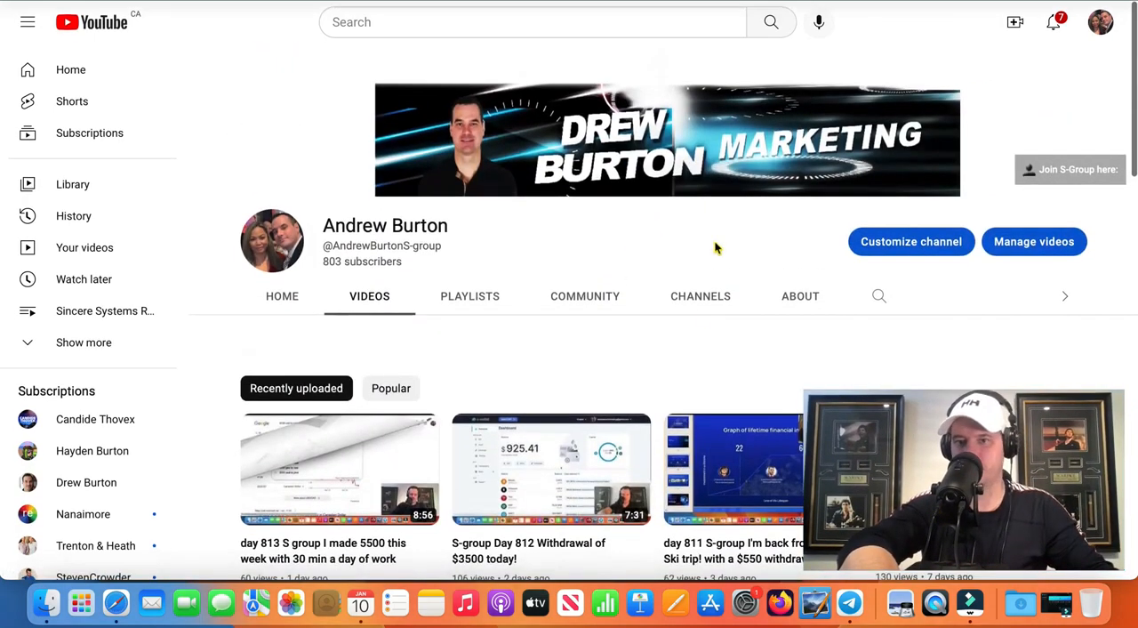
{"action": "mouse_move", "coordinate": [546, 324]}
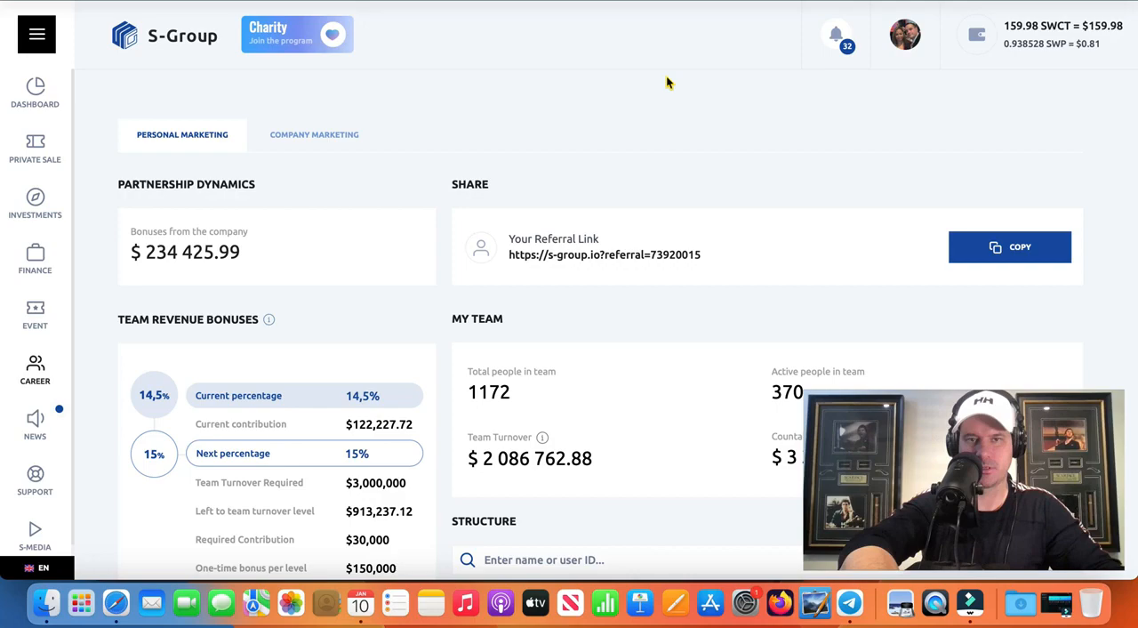
{"action": "mouse_move", "coordinate": [567, 196]}
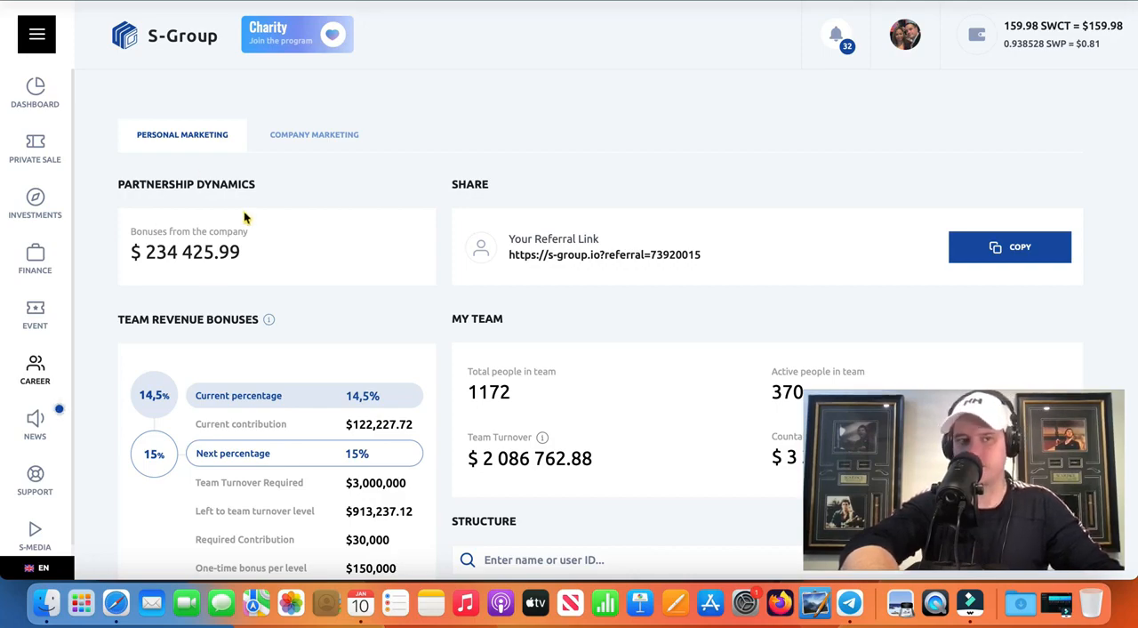
- Open the DASHBOARD showing 122,760.71 SWCT in total deposits and income statistics
{"action": "left_click", "coordinate": [34, 89]}
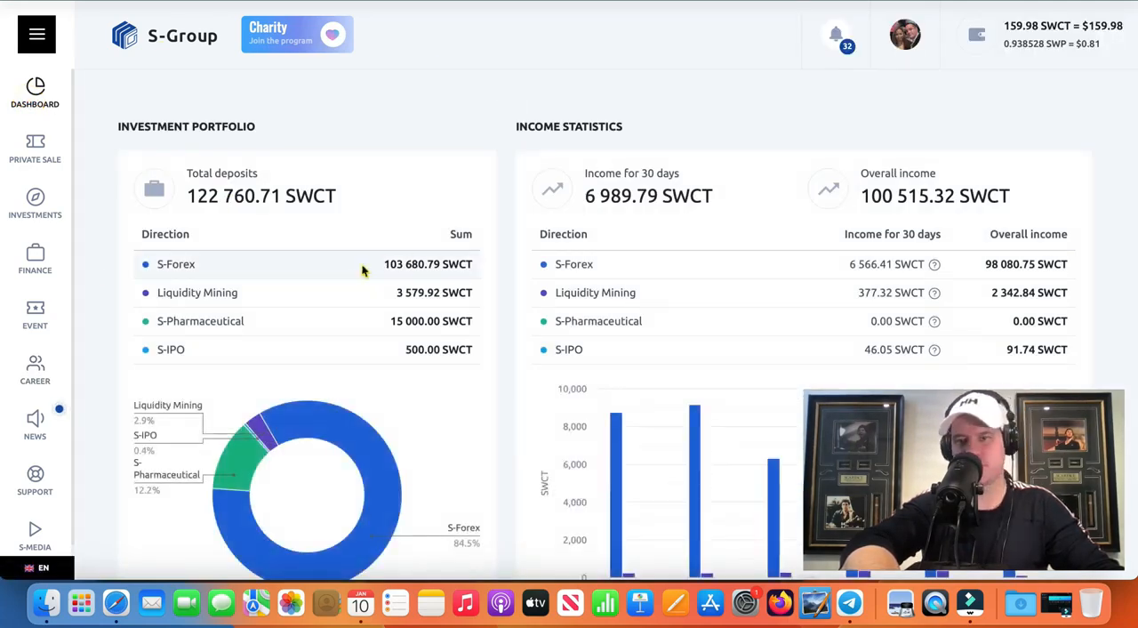
{"action": "mouse_move", "coordinate": [408, 263]}
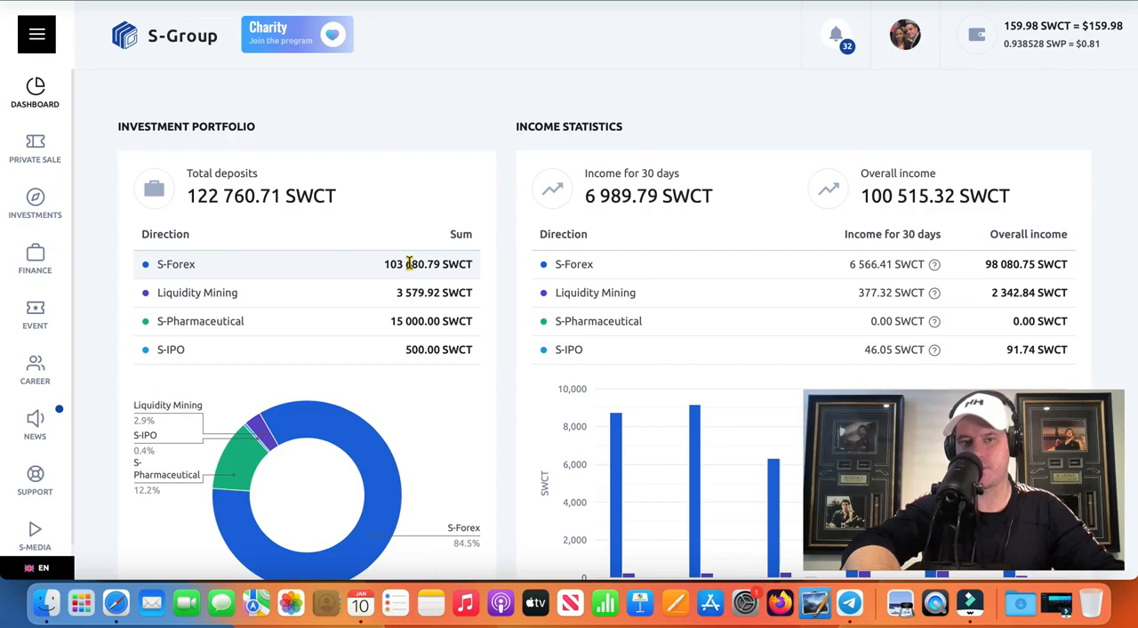
{"action": "mouse_move", "coordinate": [427, 247]}
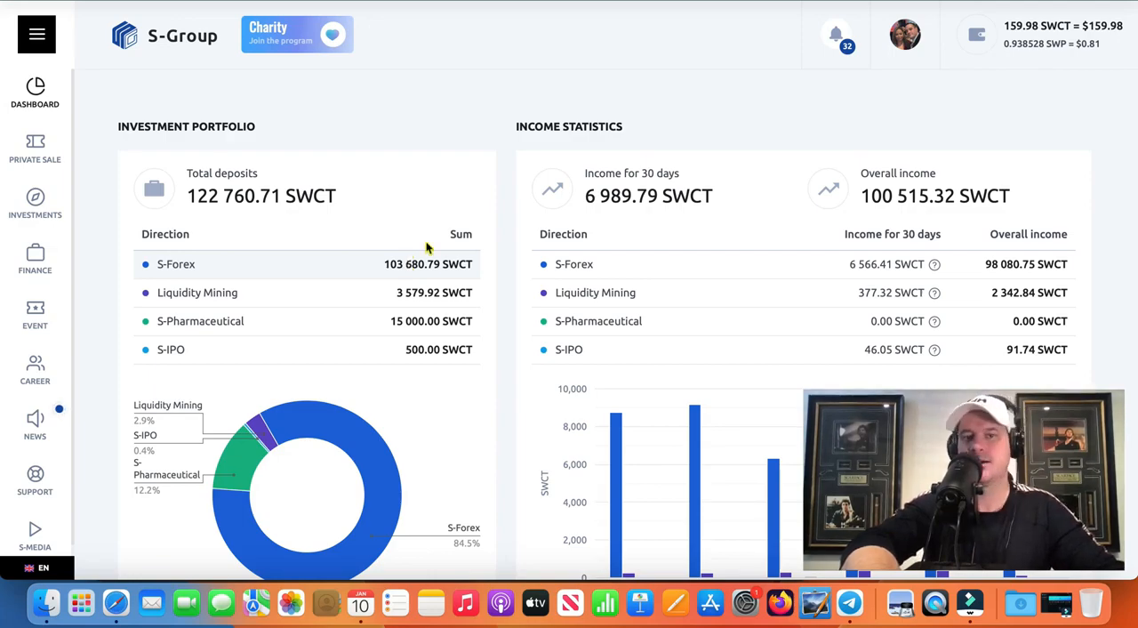
{"action": "mouse_move", "coordinate": [401, 242]}
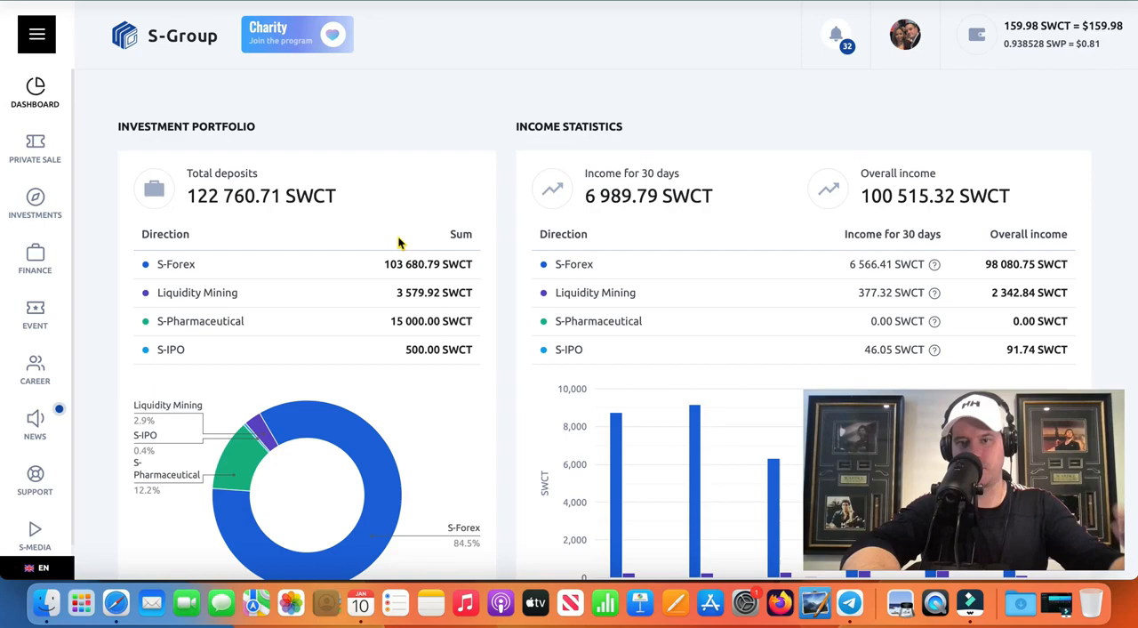
{"action": "mouse_move", "coordinate": [377, 265]}
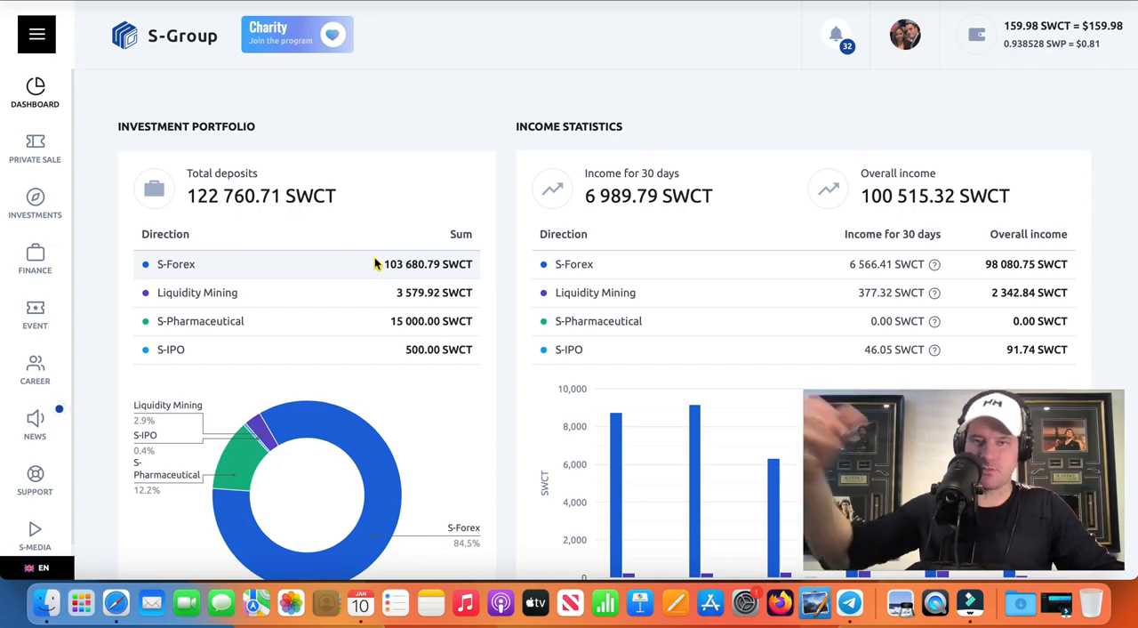
- Open CAREER and view team bonuses, 1172 members and $2,086,762.88 turnover
{"action": "left_click", "coordinate": [34, 366]}
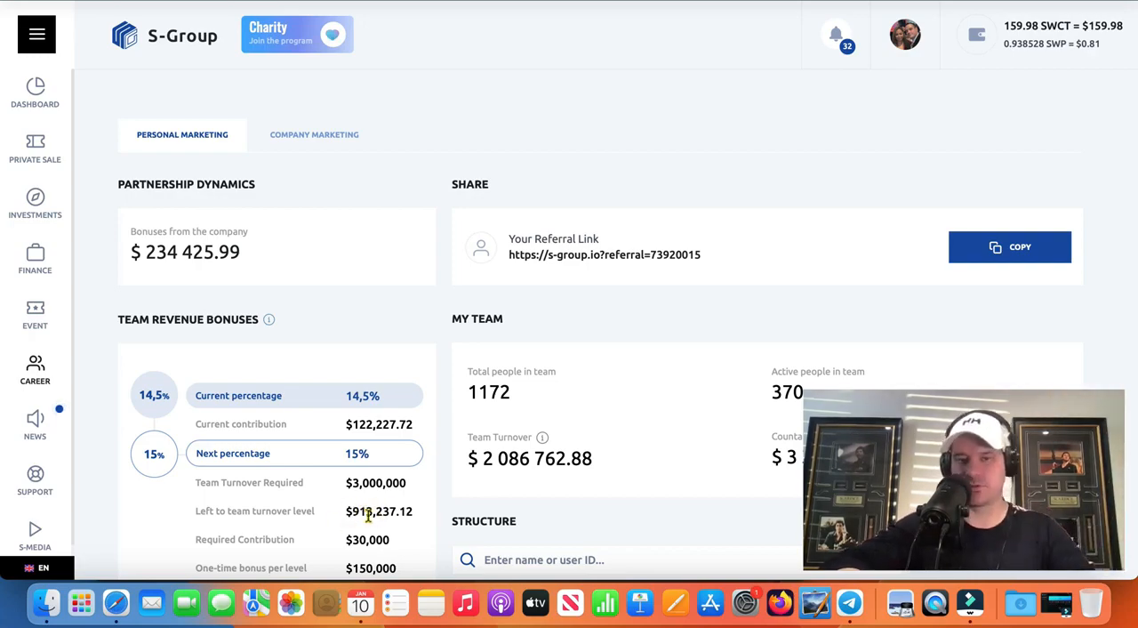
{"action": "scroll", "scroll_direction": "down", "scroll_amount": 3}
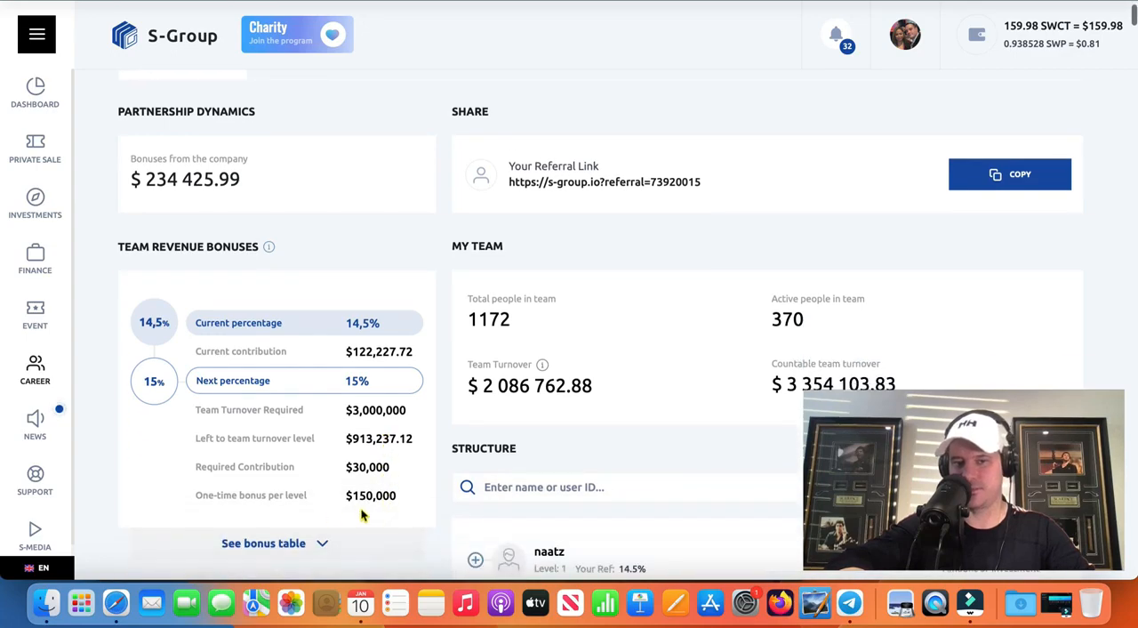